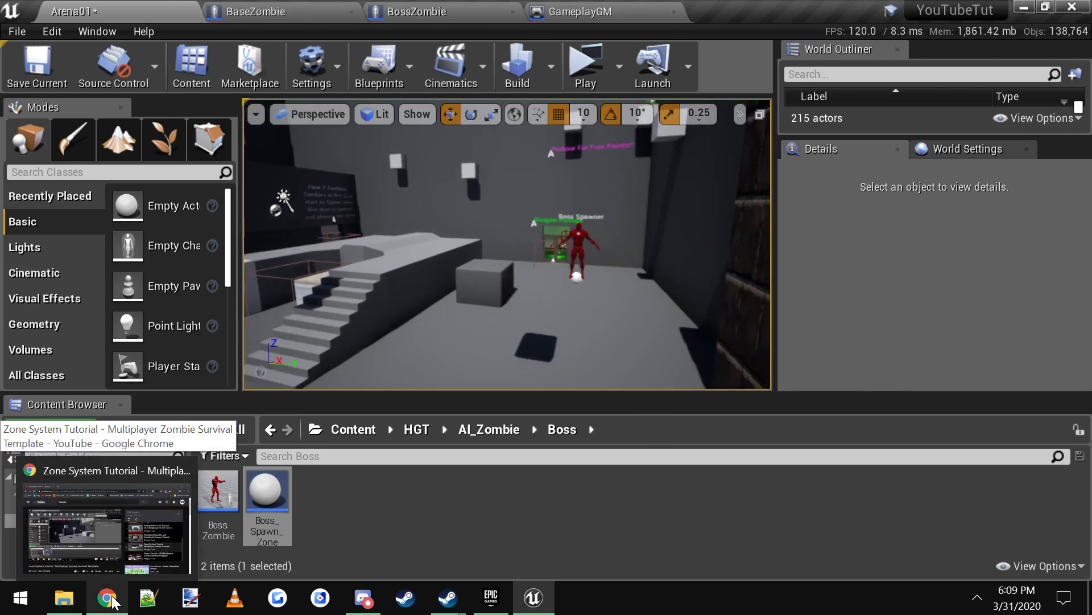
Bring up the Zone System Tutorial video from the UE4 Tutorials playlist in Chrome
{"action": "left_click", "coordinate": [106, 598]}
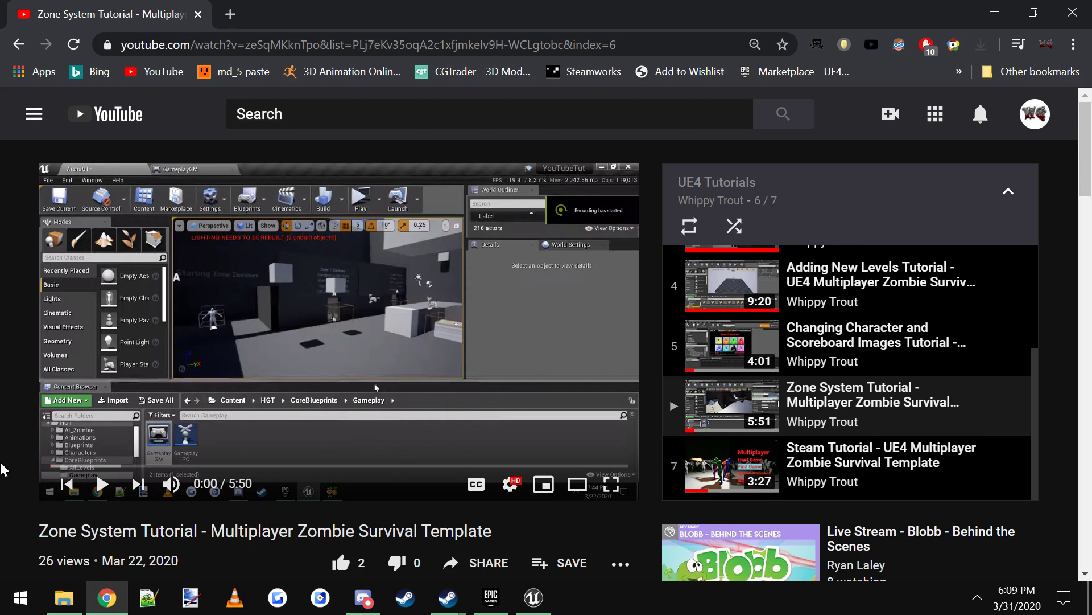
{"action": "mouse_move", "coordinate": [306, 424]}
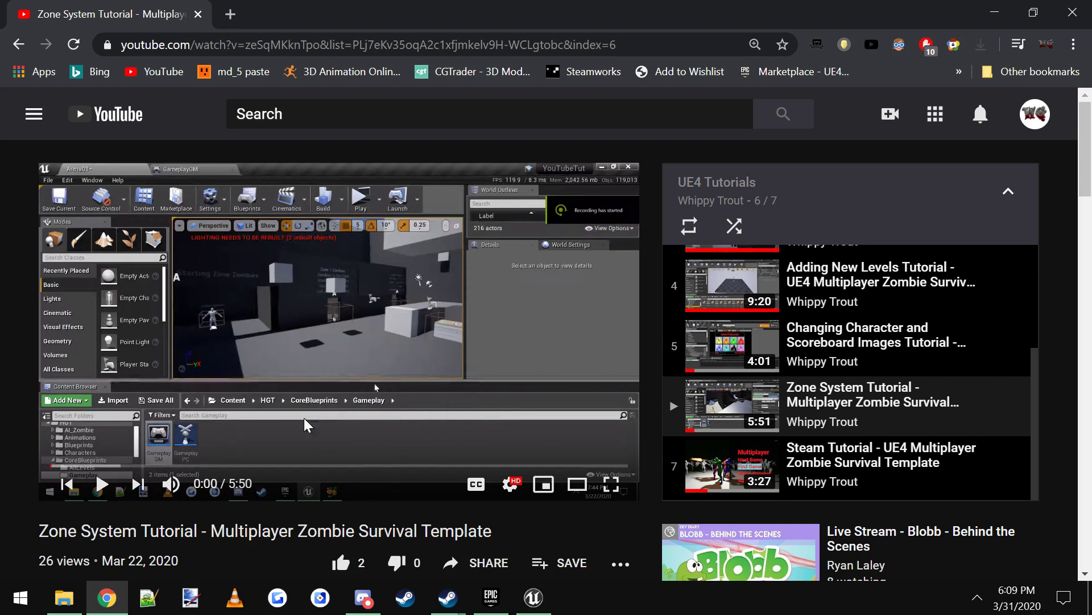
{"action": "mouse_move", "coordinate": [341, 467]}
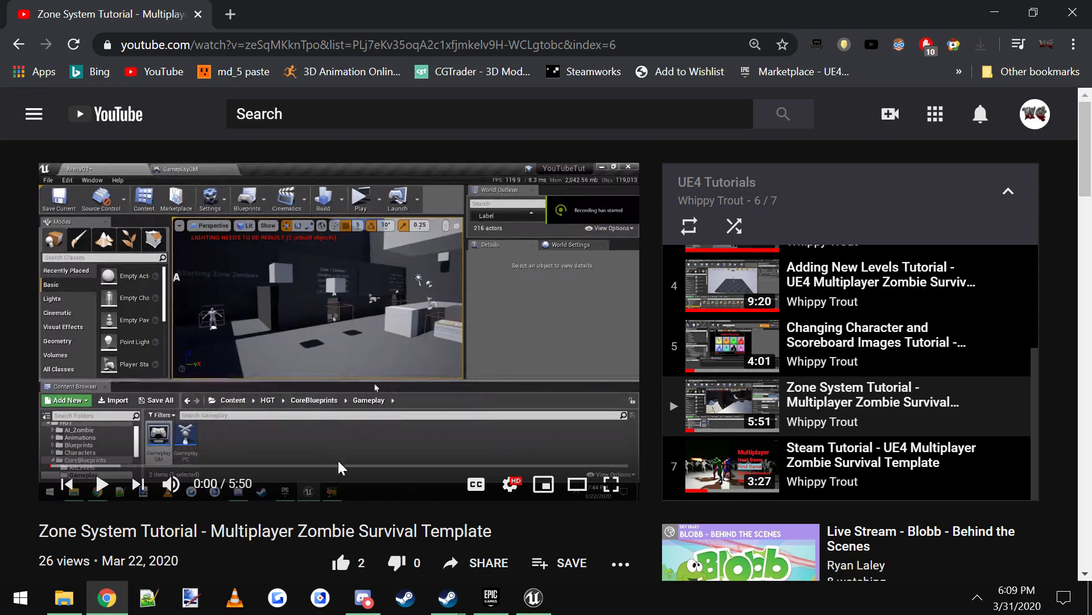
{"action": "mouse_move", "coordinate": [532, 598]}
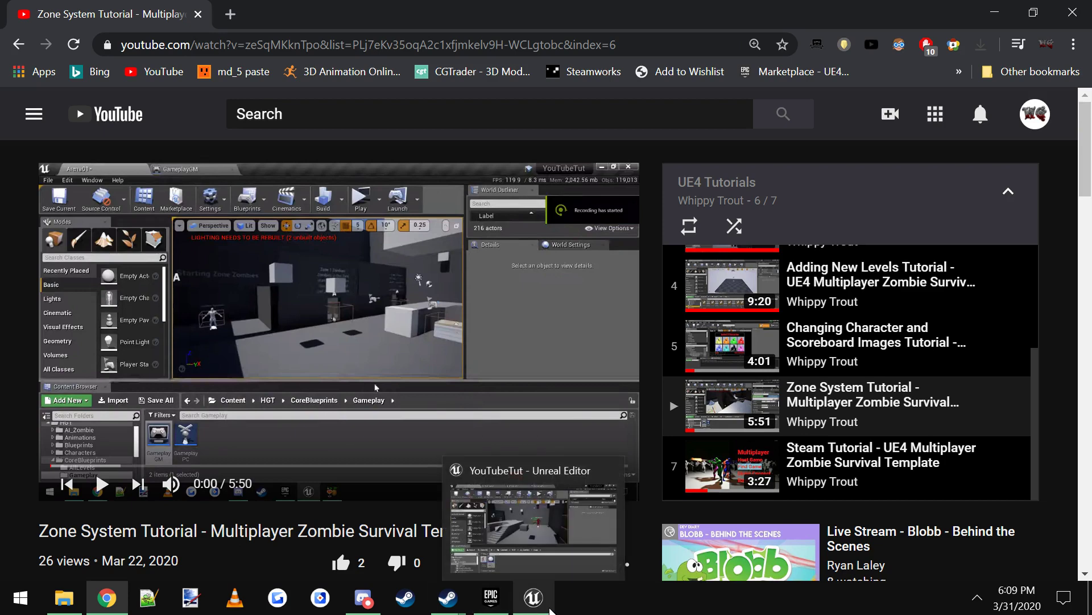
Place a new Boss_Spawn_Zone4 actor from the Boss folder into the Arena01 level
{"action": "left_click", "coordinate": [532, 597]}
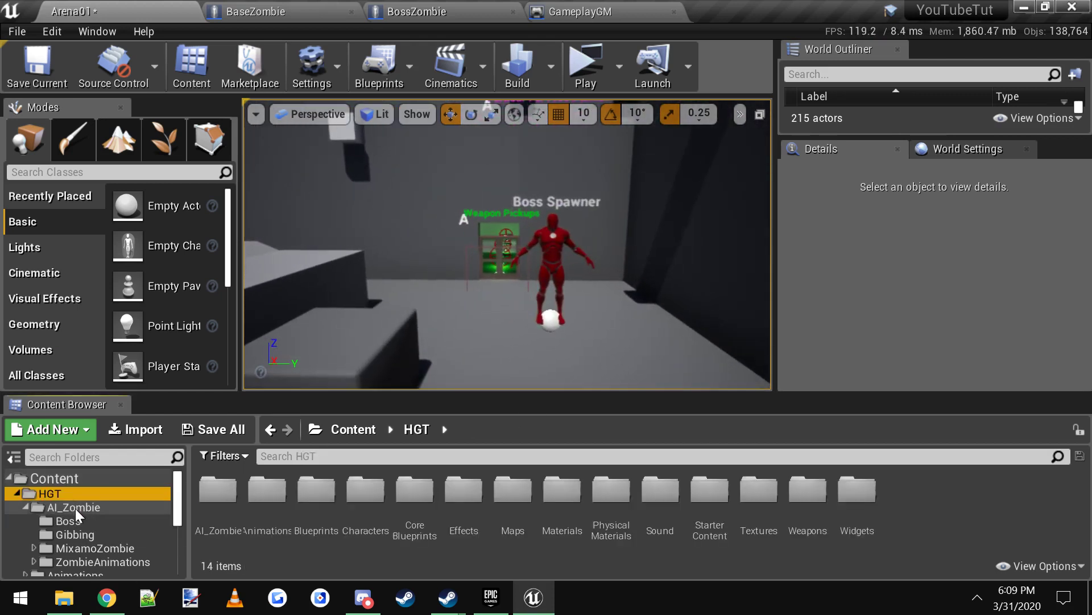
{"action": "left_click", "coordinate": [68, 520]}
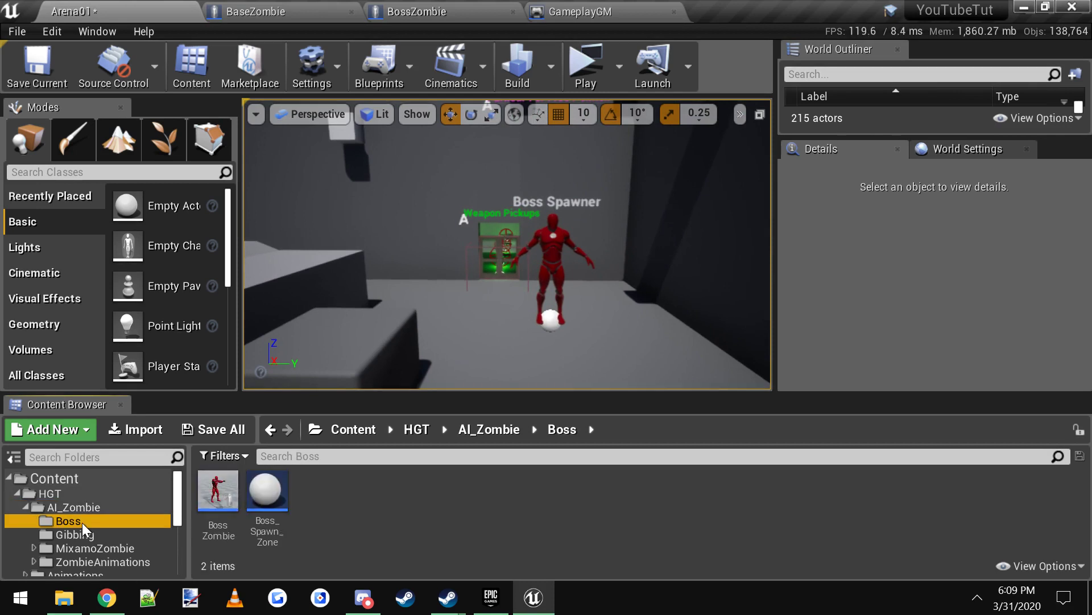
{"action": "mouse_move", "coordinate": [266, 489]}
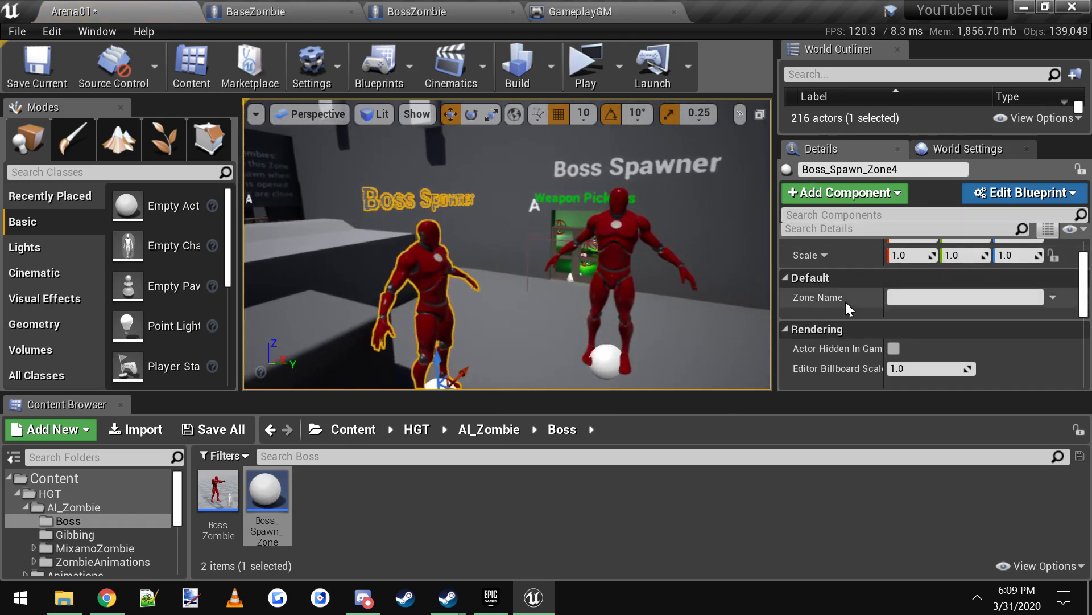
{"action": "mouse_move", "coordinate": [833, 306]}
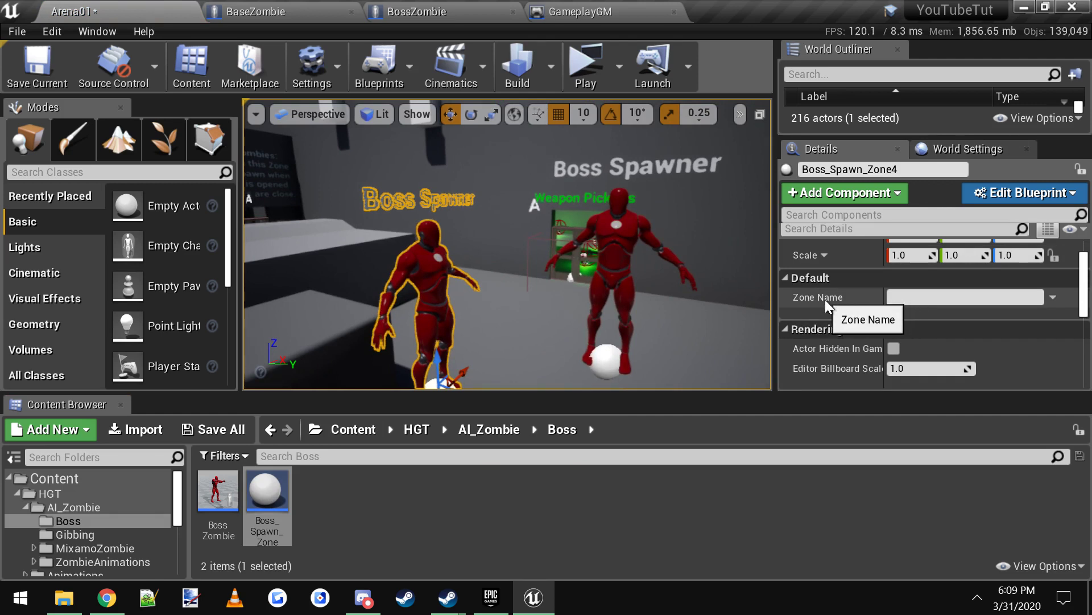
{"action": "left_click", "coordinate": [965, 297]}
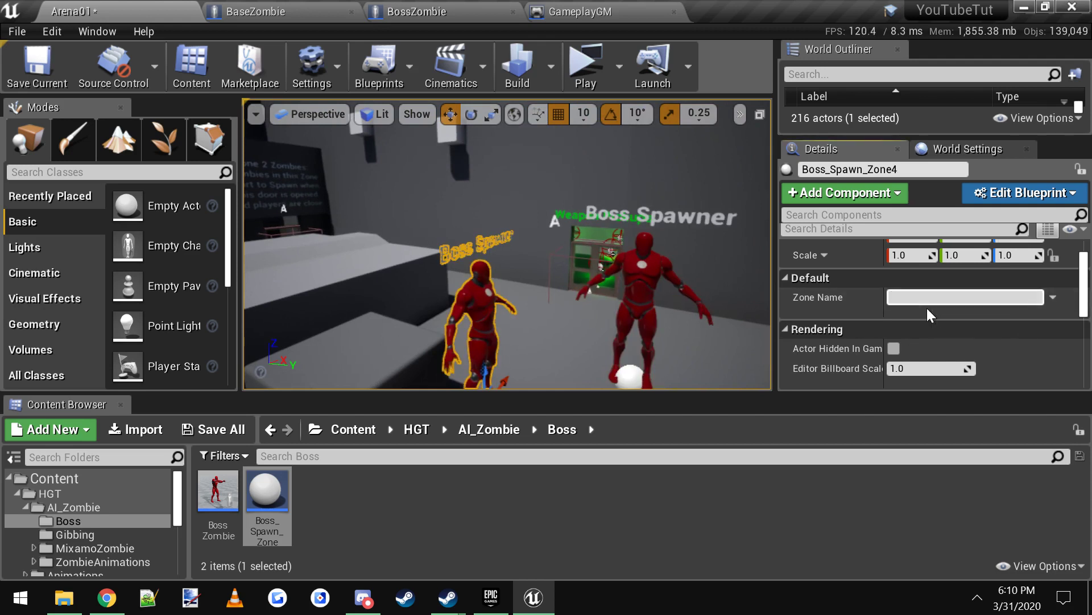
Set the new boss spawn zone's Zone Name to 'Start_Zo' after the starting zone
{"action": "type", "text": "Start_Zo"}
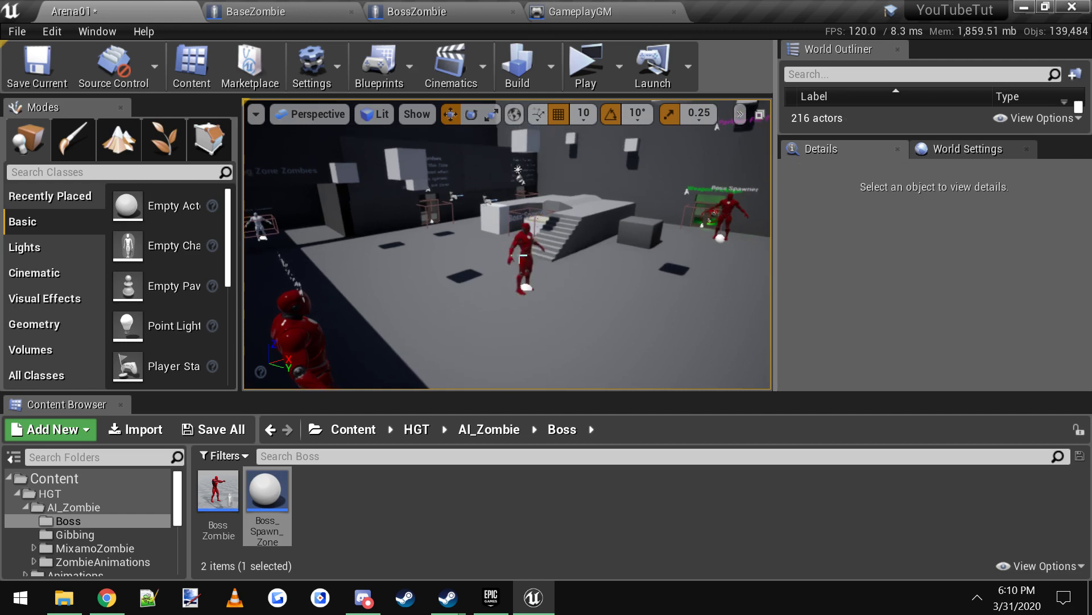
{"action": "left_click", "coordinate": [301, 327]}
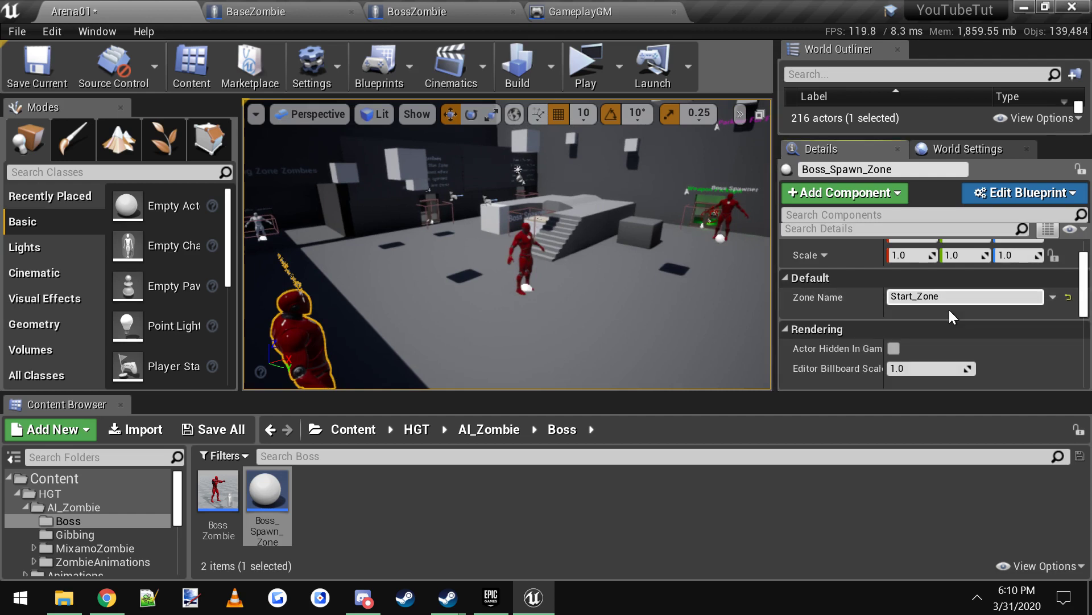
{"action": "mouse_move", "coordinate": [964, 296]}
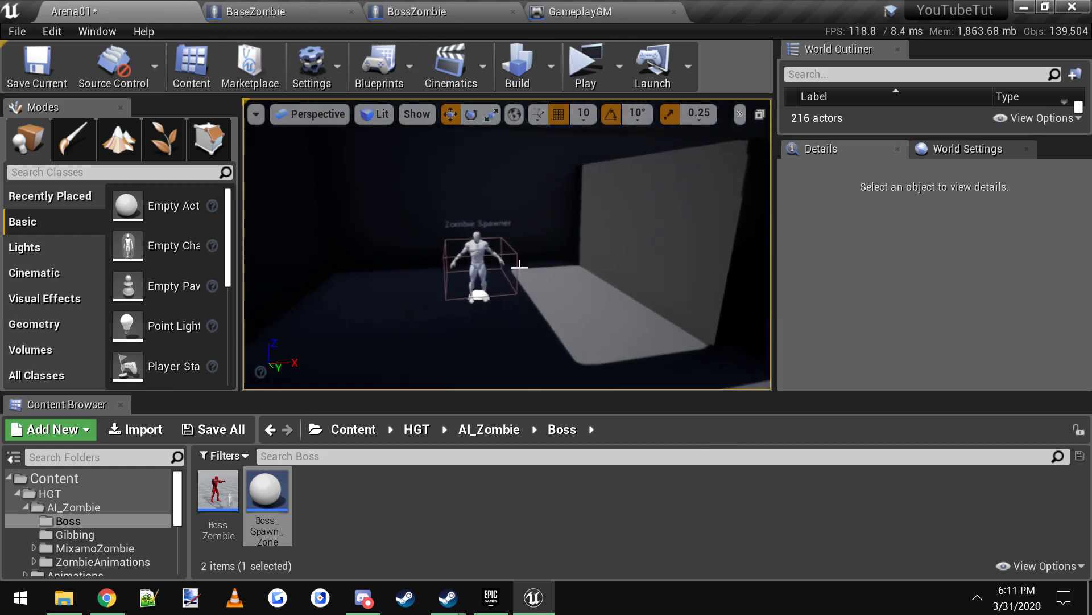
{"action": "left_click", "coordinate": [477, 269]}
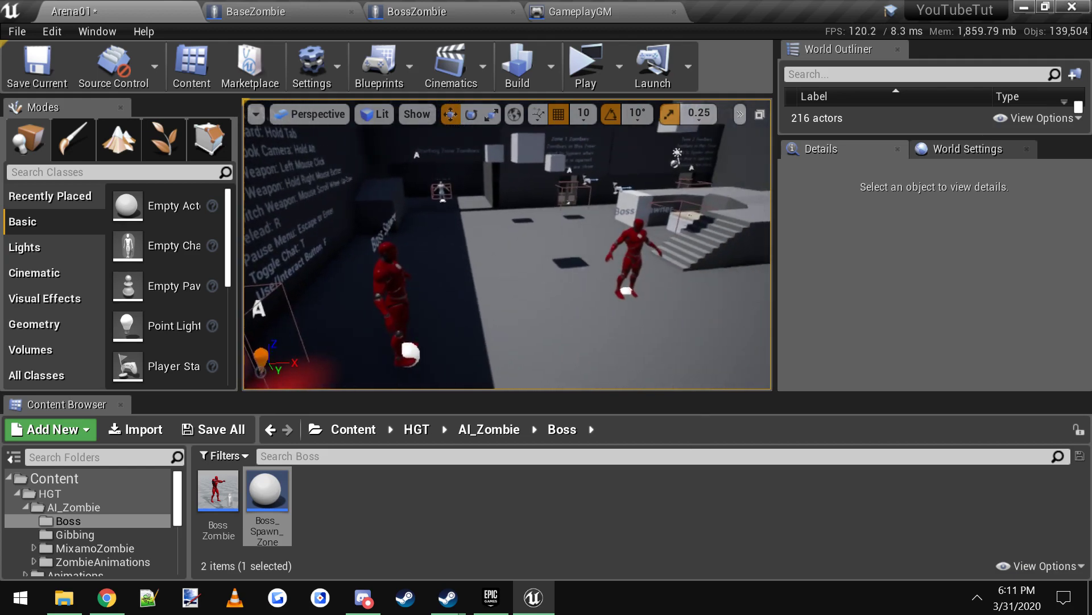
{"action": "left_click", "coordinate": [548, 259]}
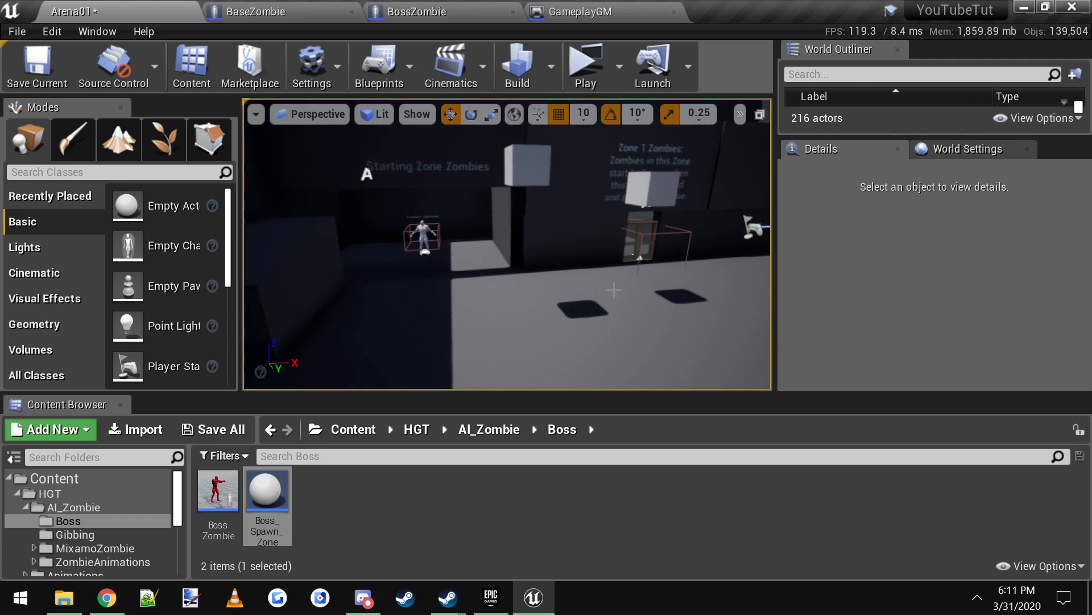
{"action": "mouse_move", "coordinate": [560, 267]}
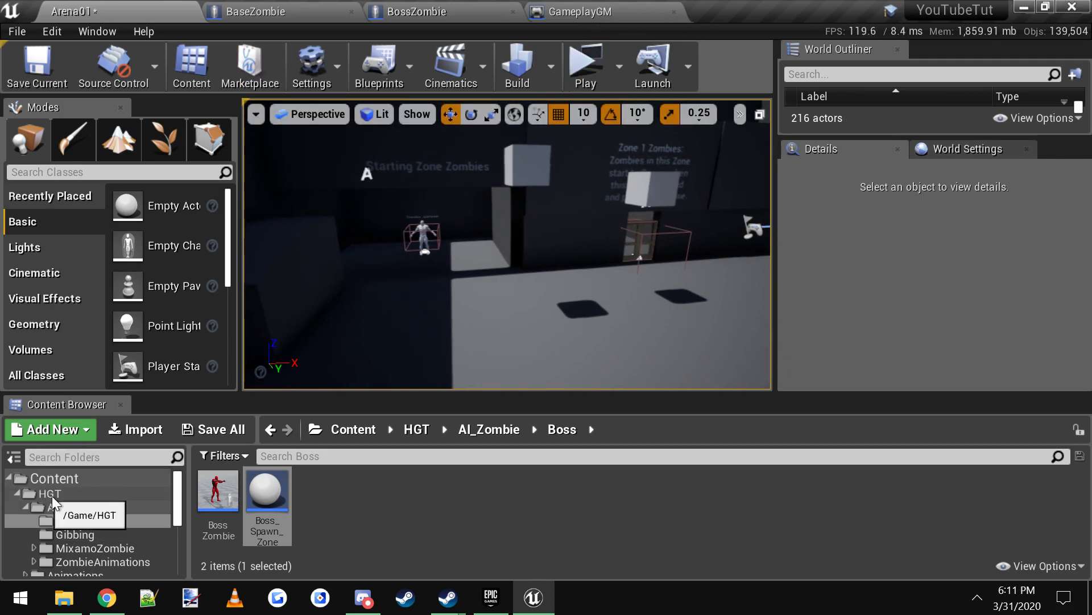
Open GameplayGM from HGT > CoreBlueprints > Gameplay and expand its Variables To Edit group
{"action": "left_click", "coordinate": [416, 429]}
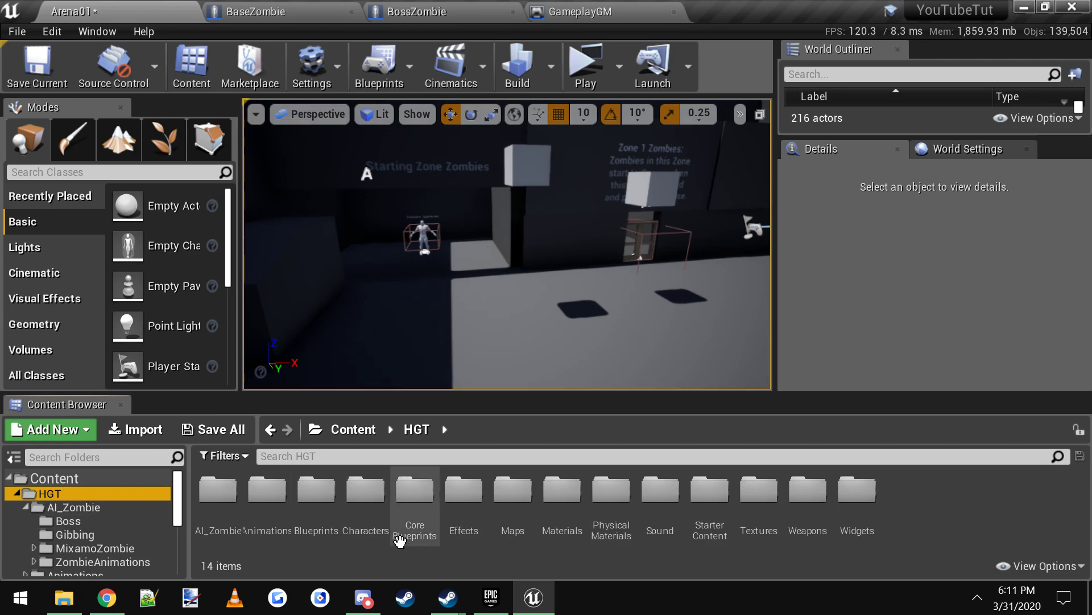
{"action": "double_click", "coordinate": [414, 488]}
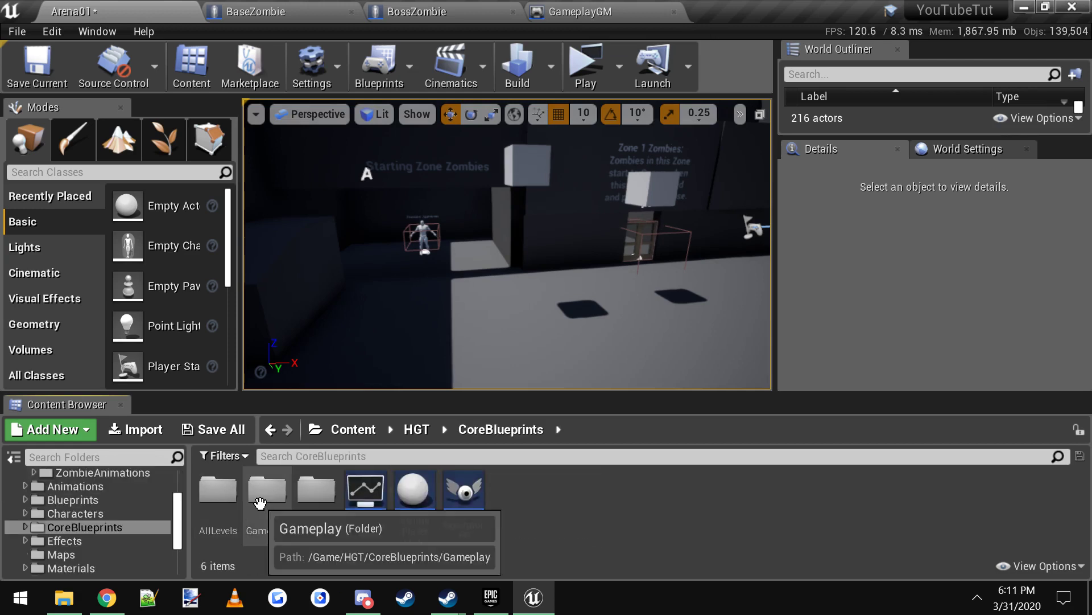
{"action": "double_click", "coordinate": [266, 488]}
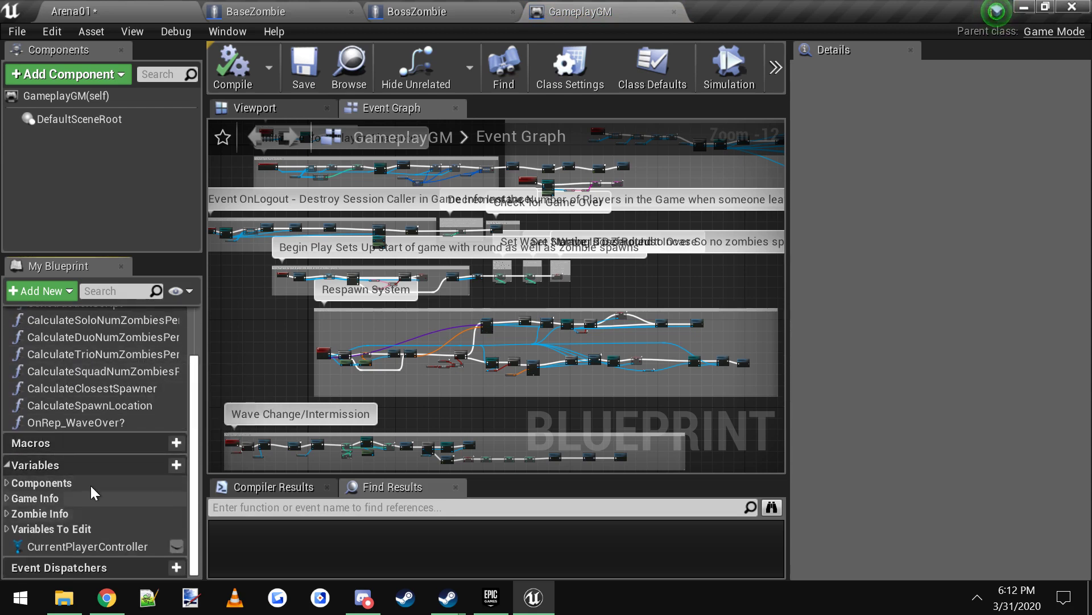
{"action": "left_click", "coordinate": [7, 528]}
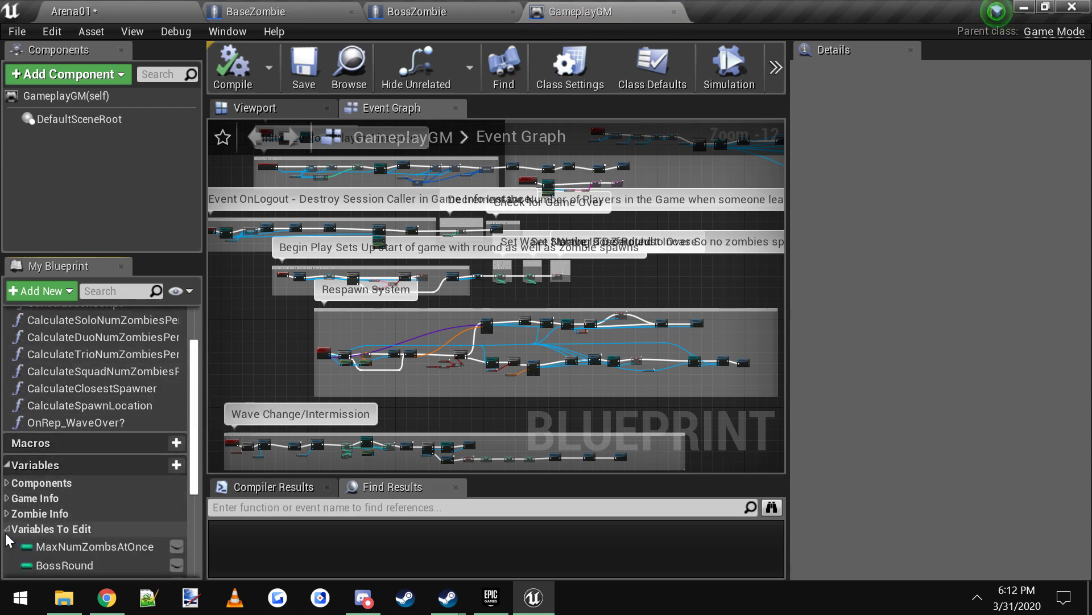
{"action": "scroll", "scroll_direction": "down", "scroll_amount": 3}
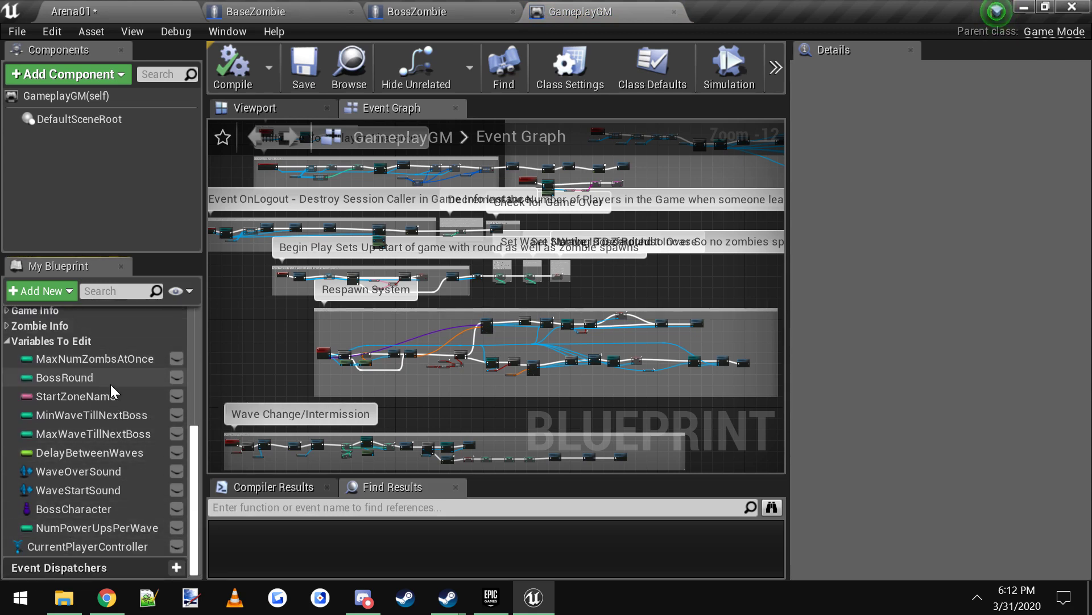
Check BossRound's default and set BossCharacter's default class to BossZombie
{"action": "left_click", "coordinate": [64, 376]}
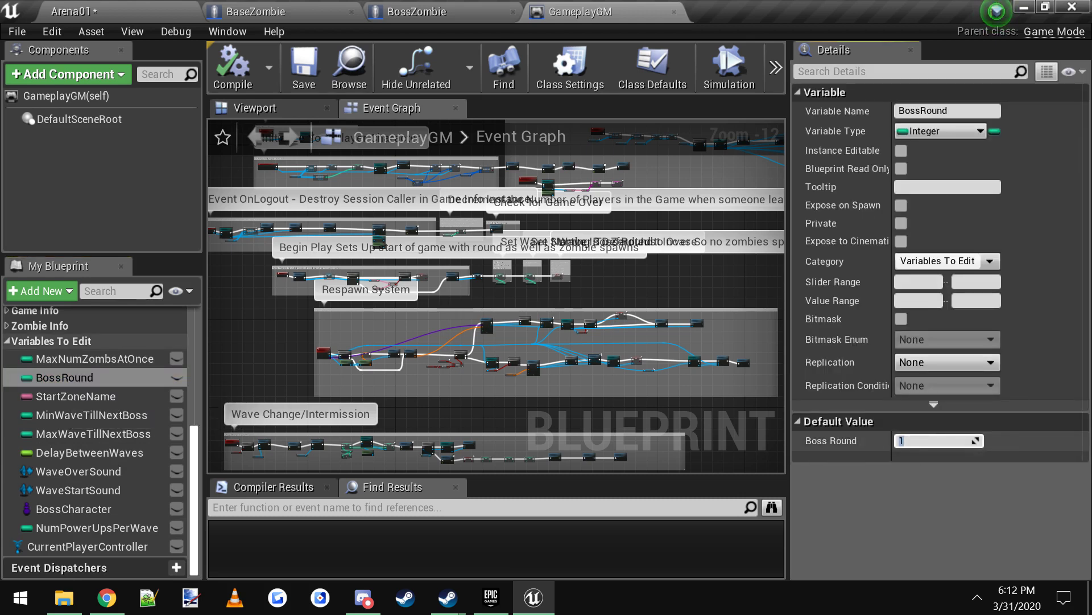
{"action": "type", "text": "4"}
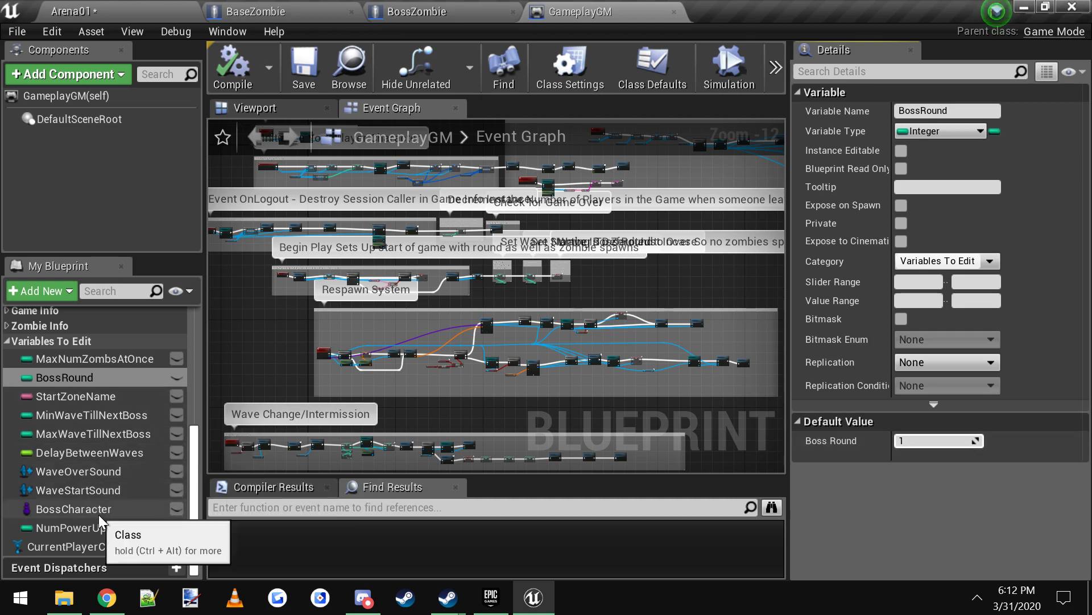
{"action": "left_click", "coordinate": [74, 508]}
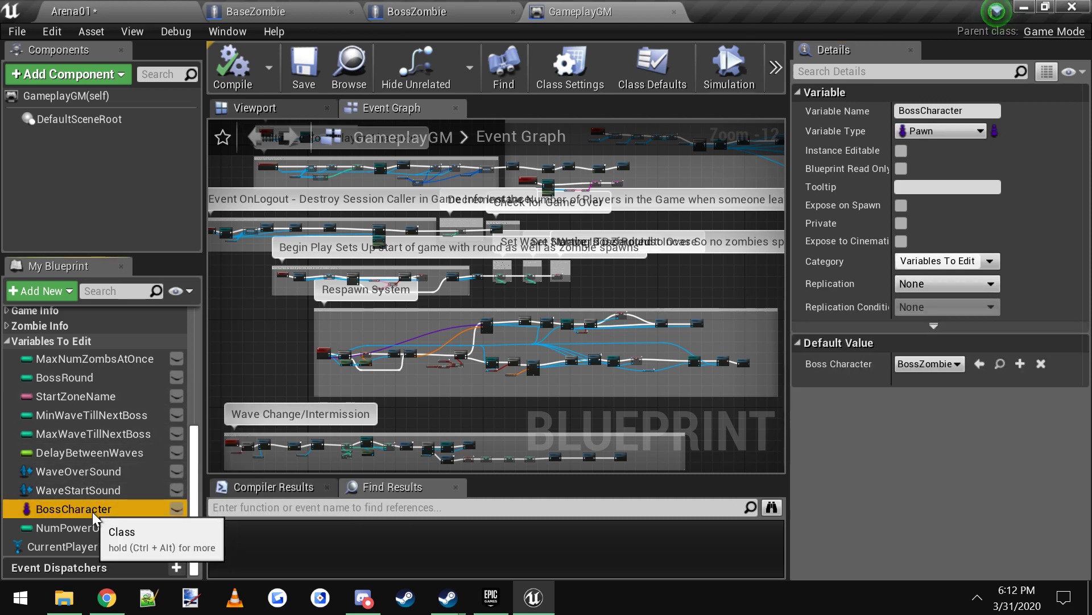
{"action": "mouse_move", "coordinate": [232, 503]}
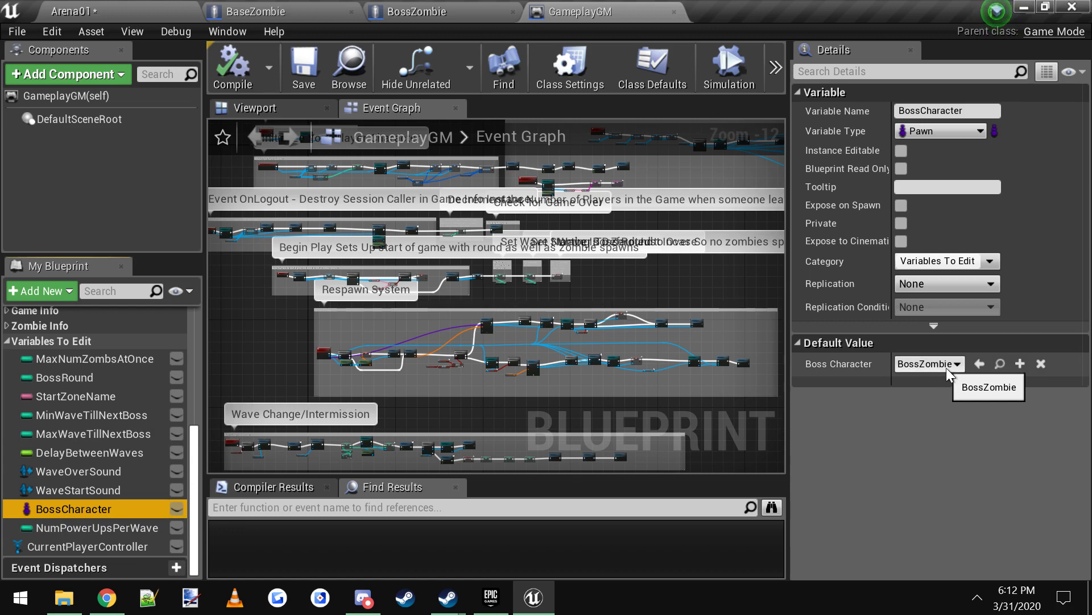
{"action": "left_click", "coordinate": [961, 363]}
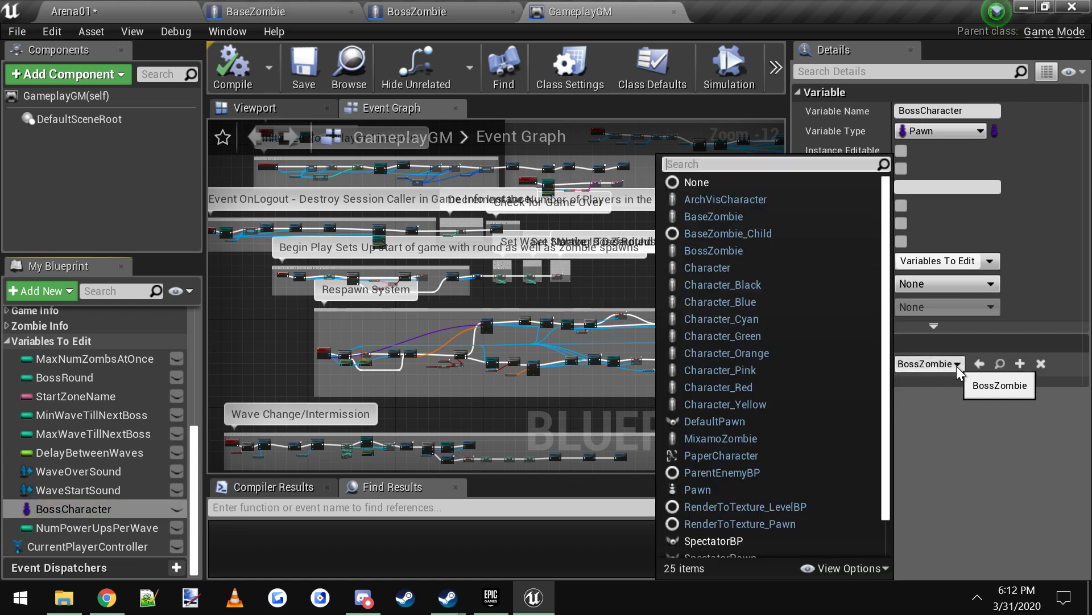
{"action": "mouse_move", "coordinate": [718, 249]}
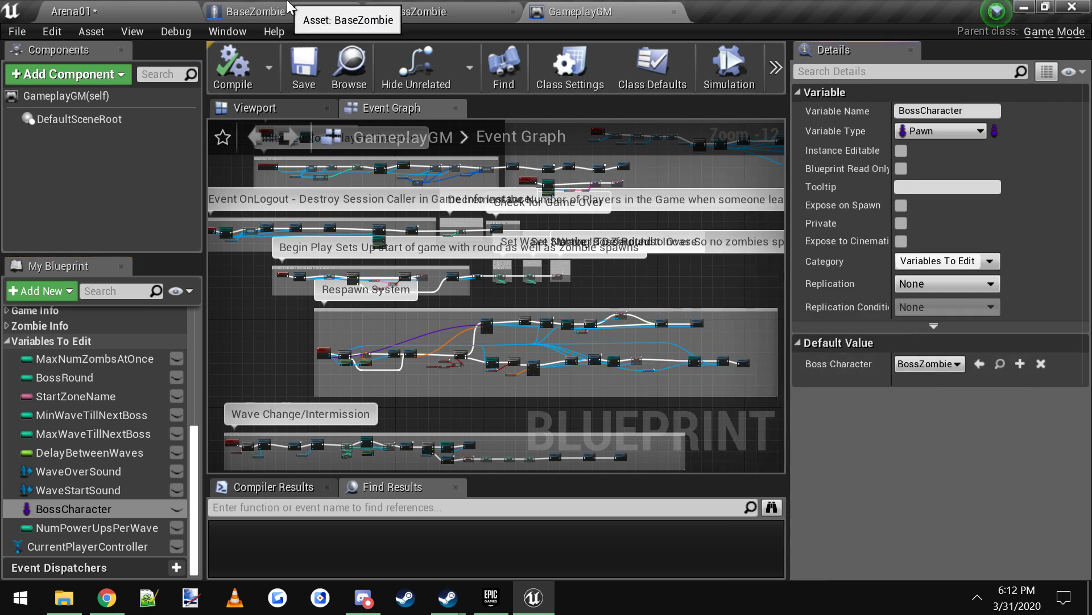
{"action": "left_click", "coordinate": [432, 11]}
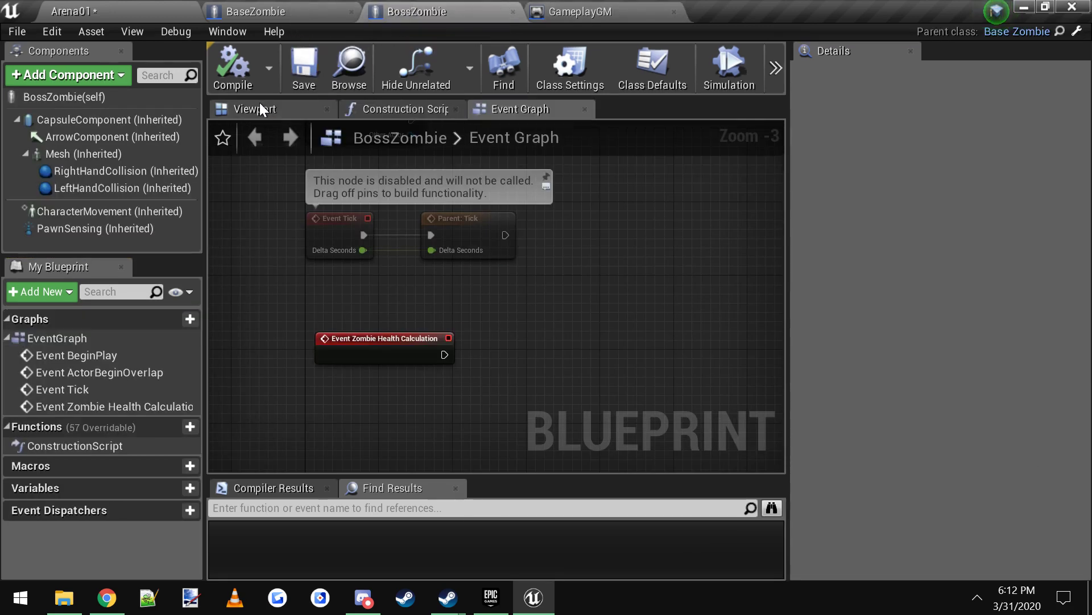
{"action": "left_click", "coordinate": [256, 109]}
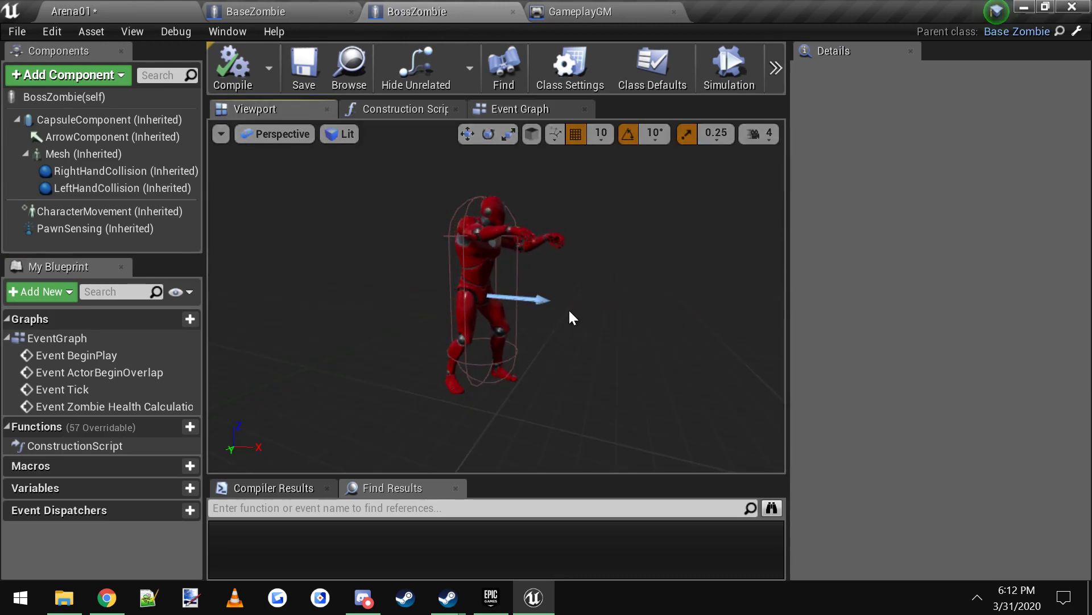
{"action": "left_click", "coordinate": [580, 11]}
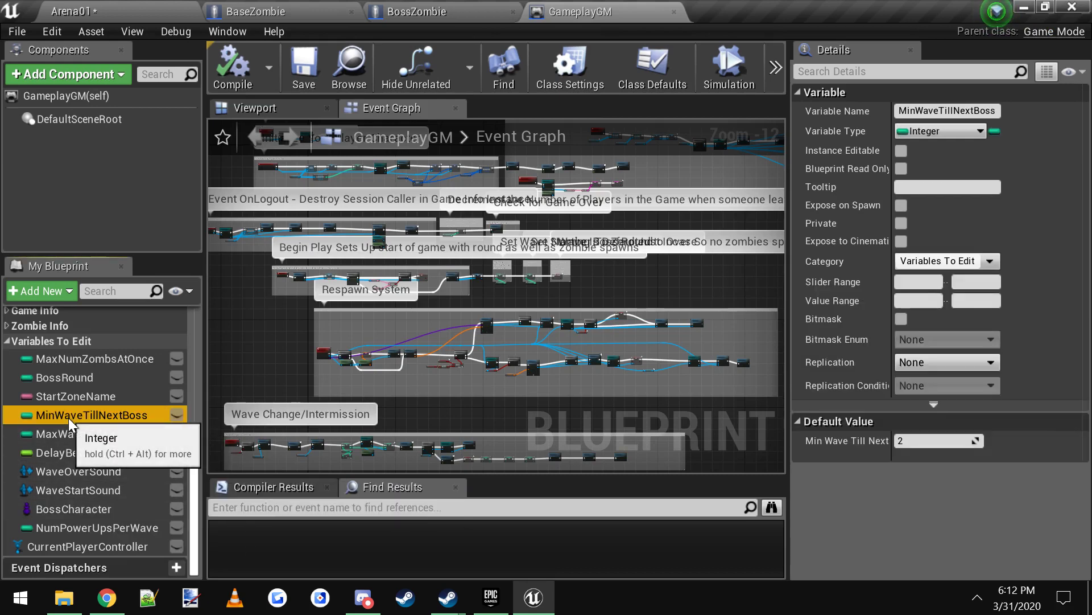
{"action": "mouse_move", "coordinate": [94, 433]}
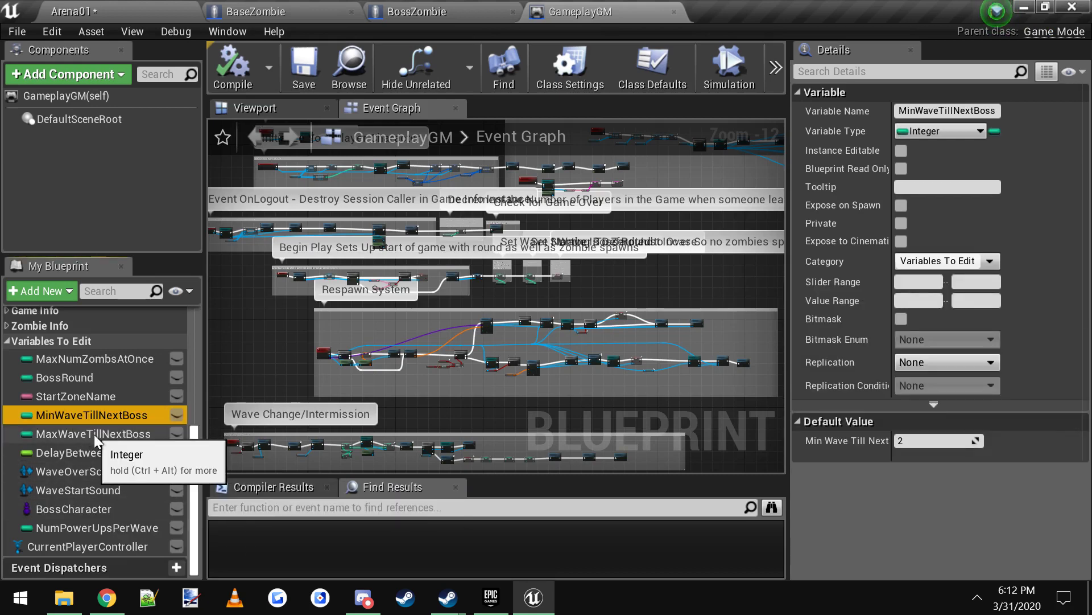
{"action": "left_click", "coordinate": [90, 434]}
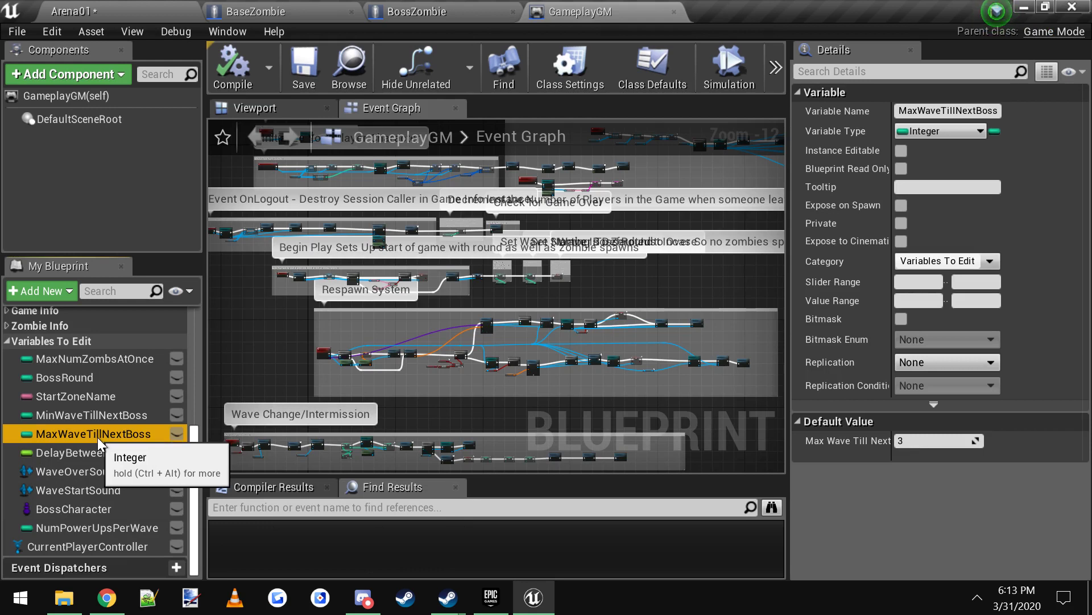
{"action": "mouse_move", "coordinate": [83, 414]}
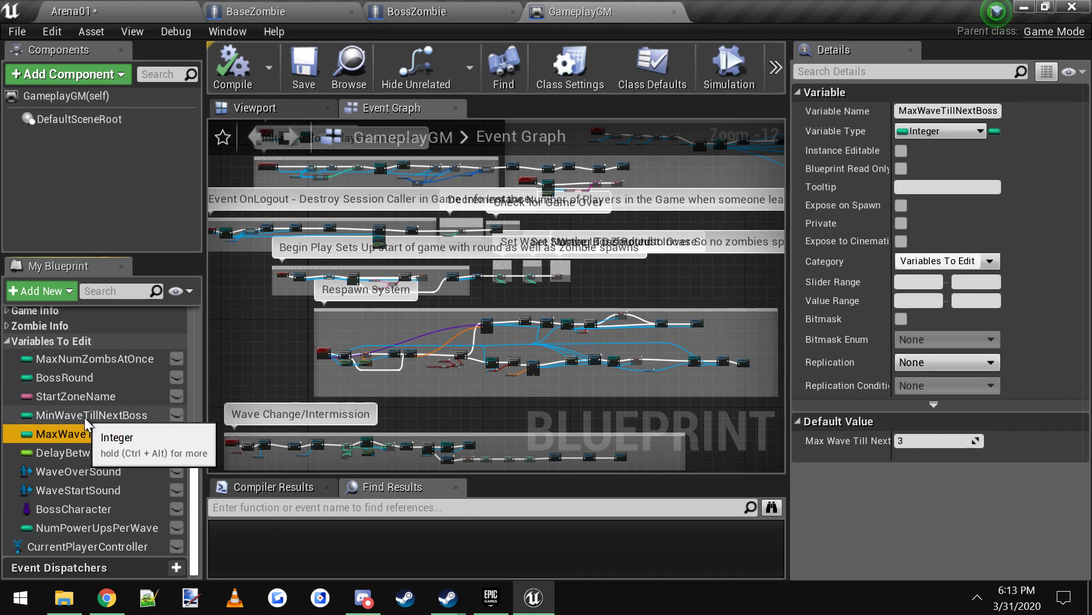
{"action": "left_click", "coordinate": [91, 414]}
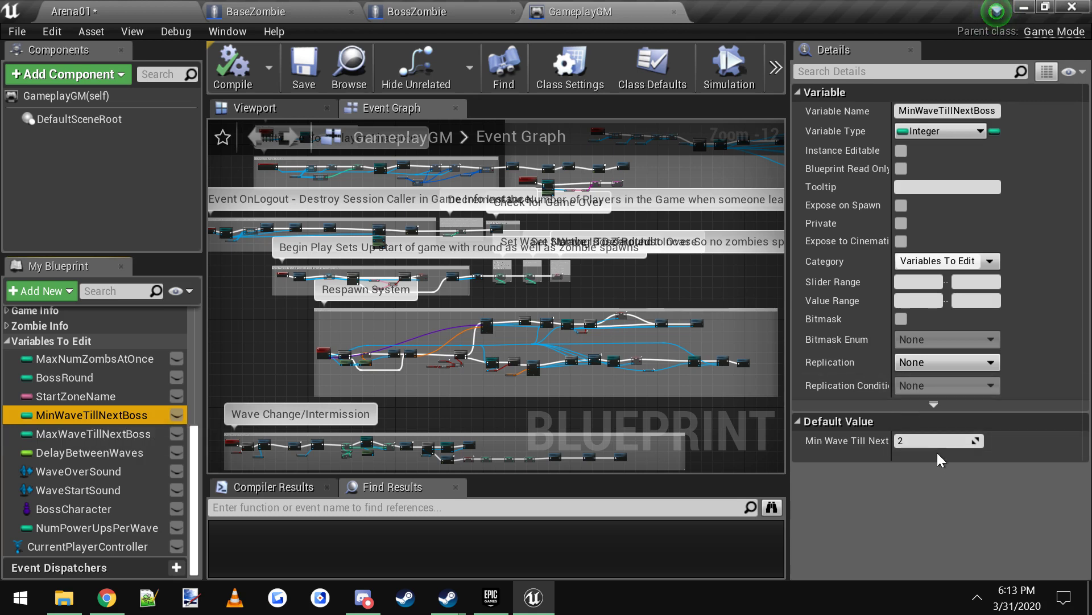
{"action": "left_click", "coordinate": [91, 433]}
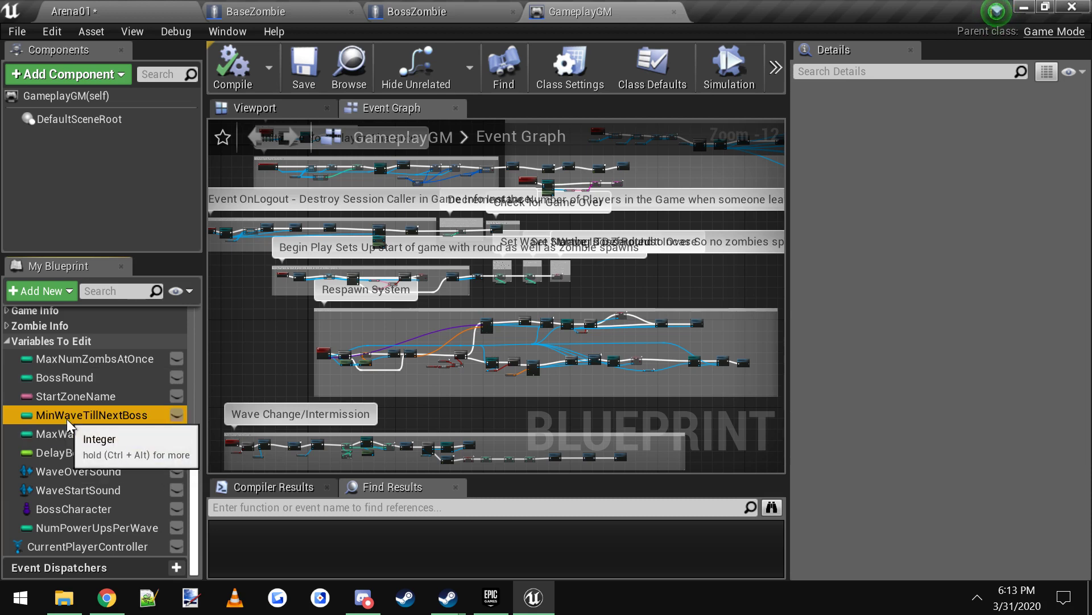
{"action": "left_click", "coordinate": [91, 414]}
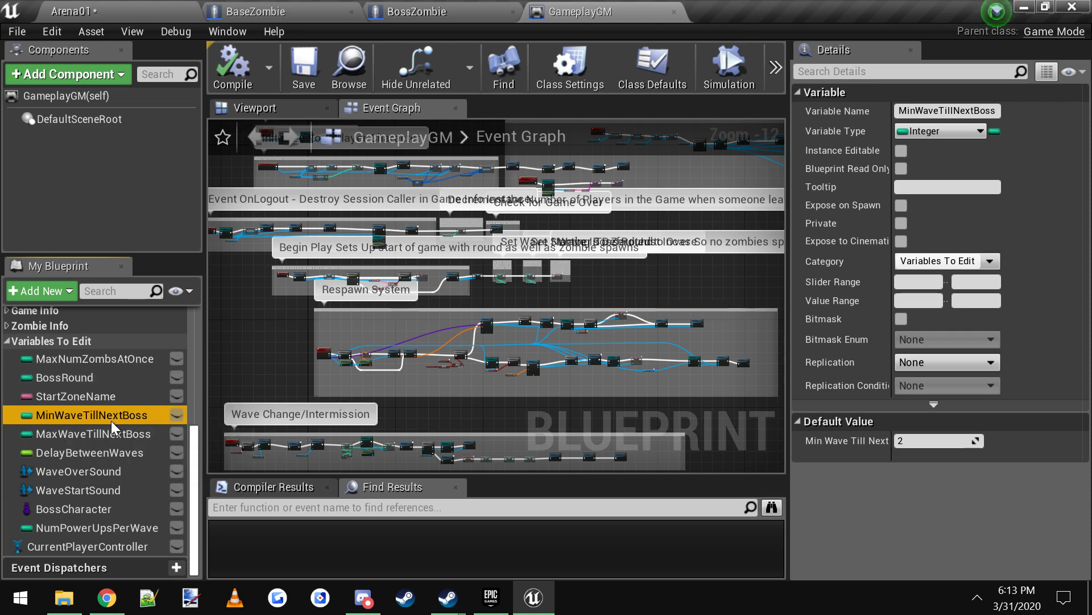
{"action": "left_click", "coordinate": [91, 434]}
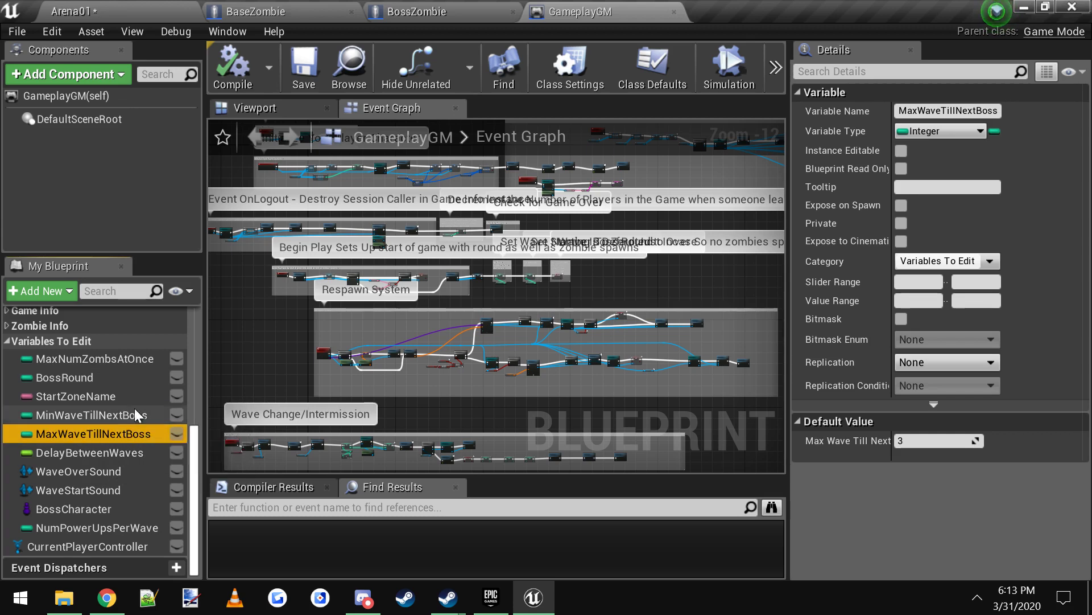
{"action": "mouse_move", "coordinate": [109, 425]}
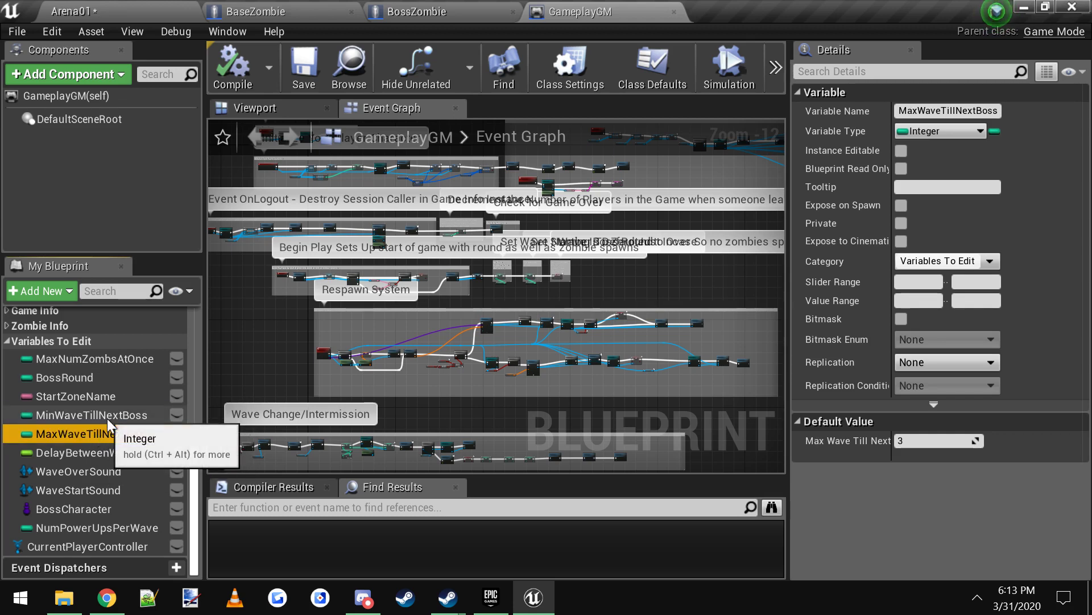
{"action": "left_click", "coordinate": [91, 414]}
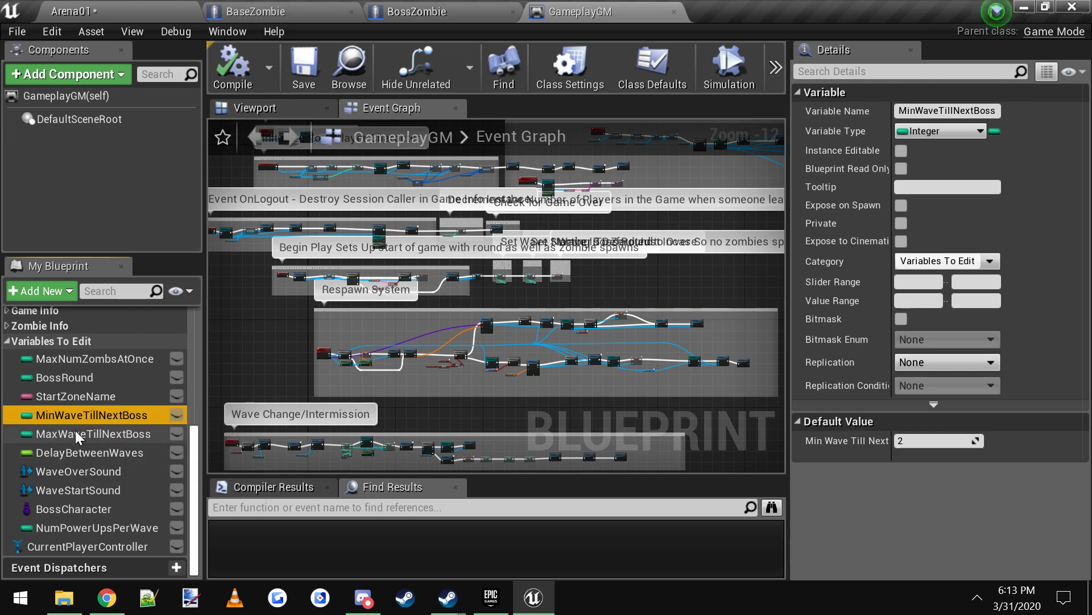
{"action": "mouse_move", "coordinate": [124, 514]}
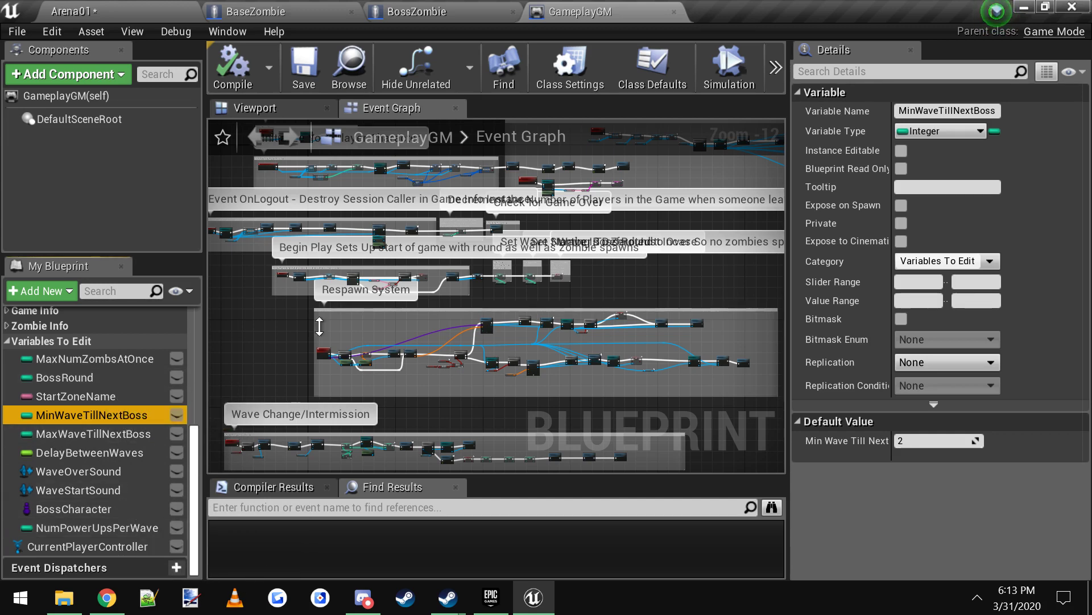
Switch via BossZombie to BaseZombie and view its event graph's health and damage logic
{"action": "left_click", "coordinate": [418, 11]}
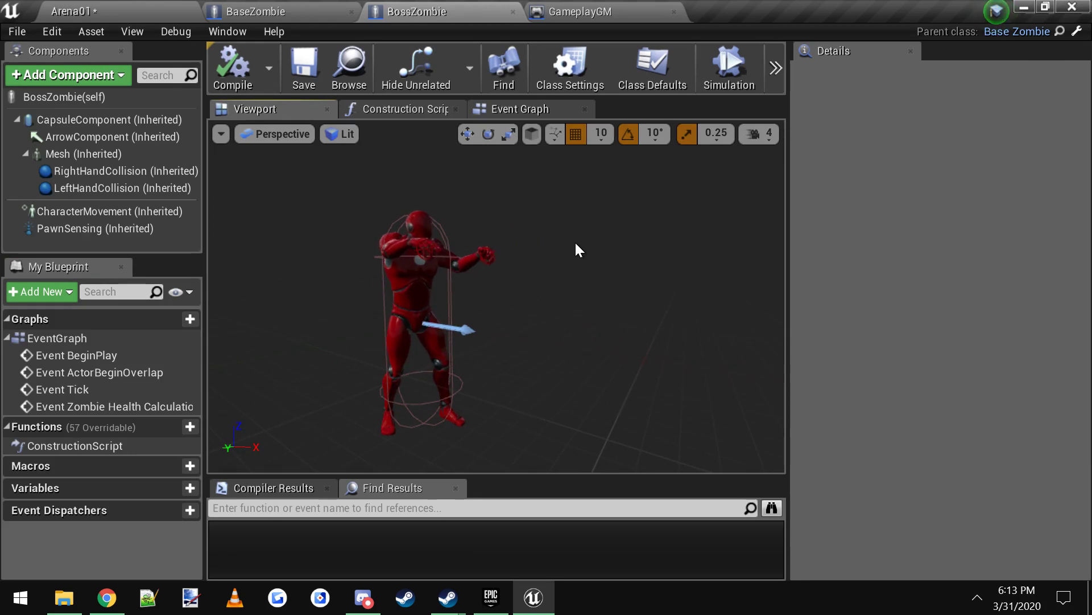
{"action": "mouse_move", "coordinate": [250, 11]}
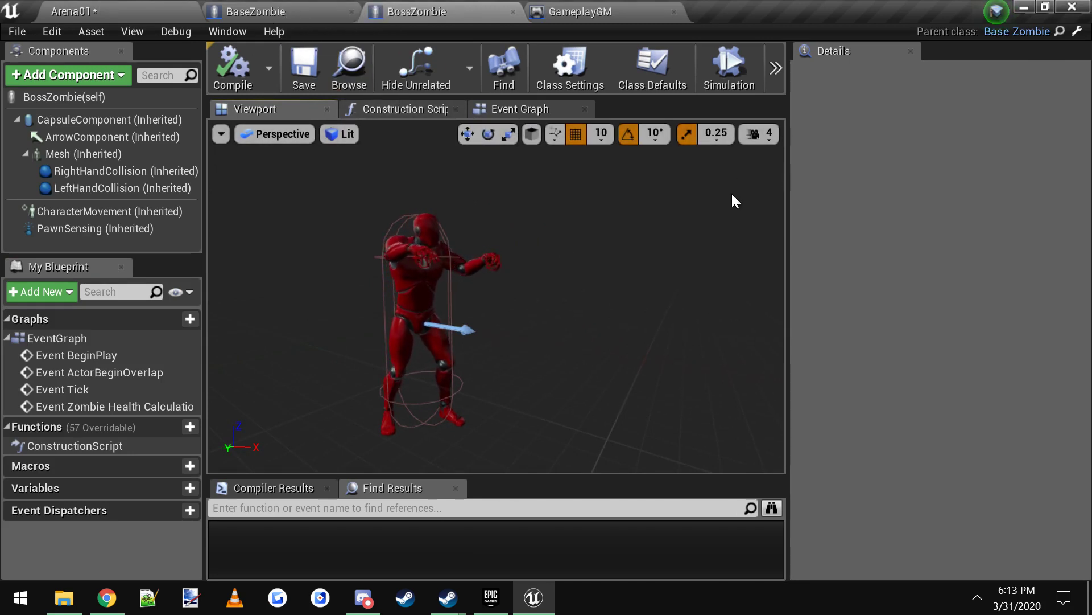
{"action": "mouse_move", "coordinate": [1022, 33]}
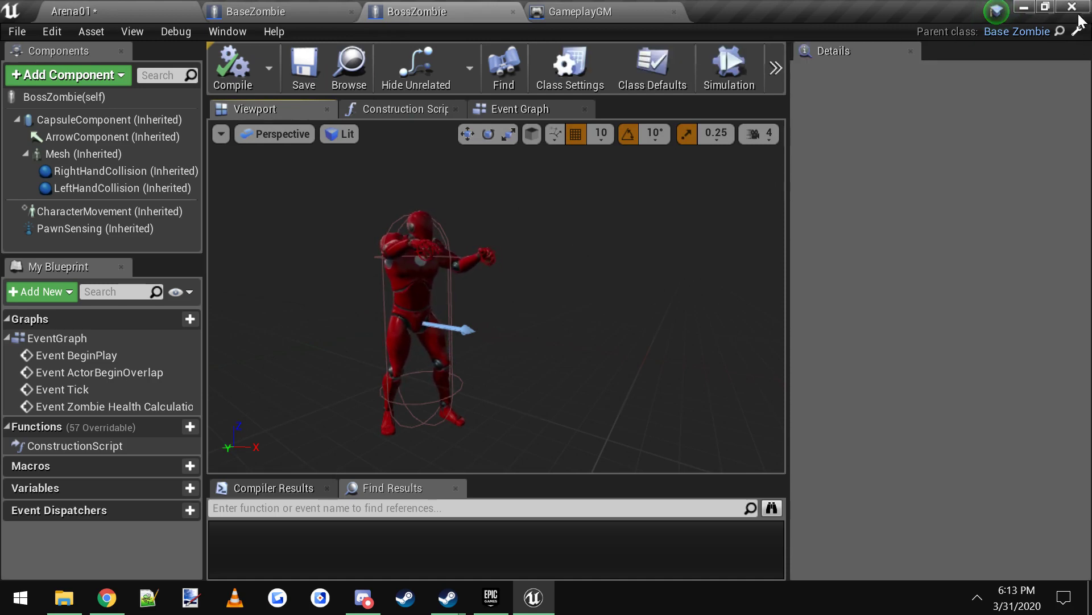
{"action": "left_click", "coordinate": [256, 11]}
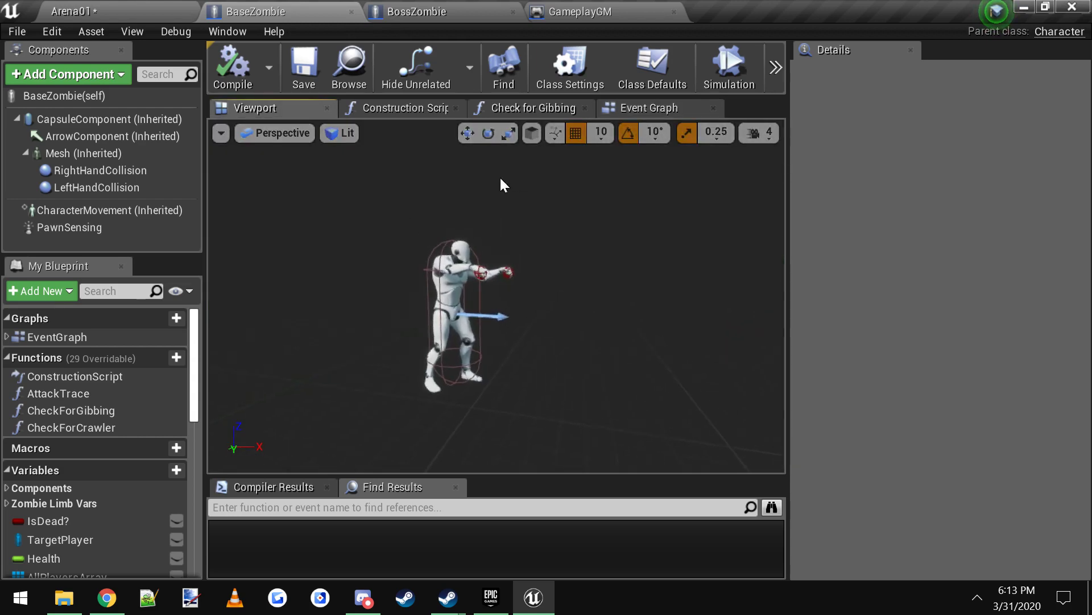
{"action": "left_click", "coordinate": [650, 108]}
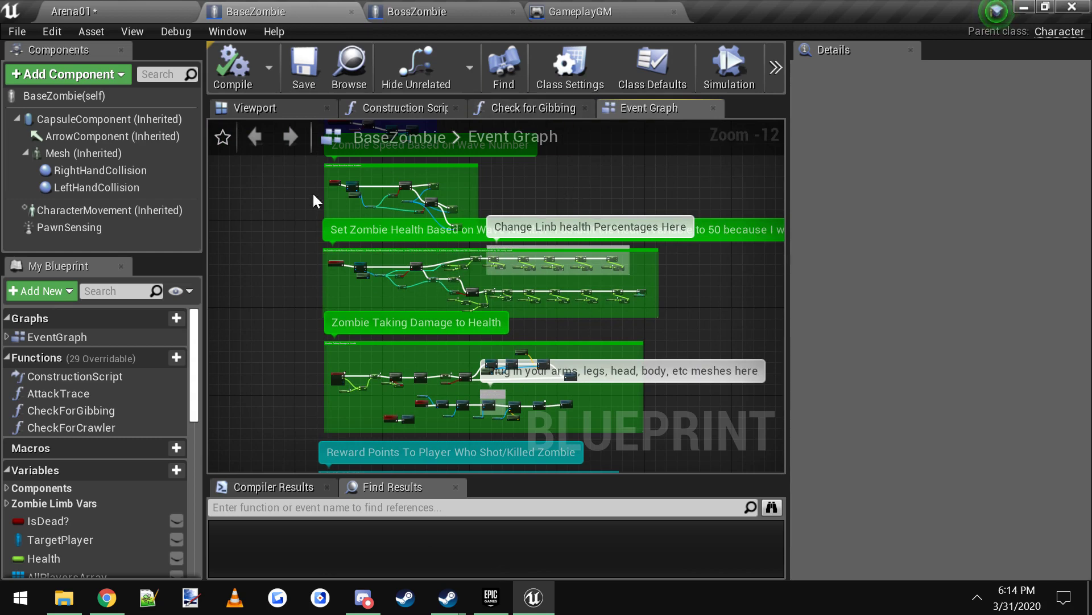
{"action": "mouse_move", "coordinate": [548, 213]}
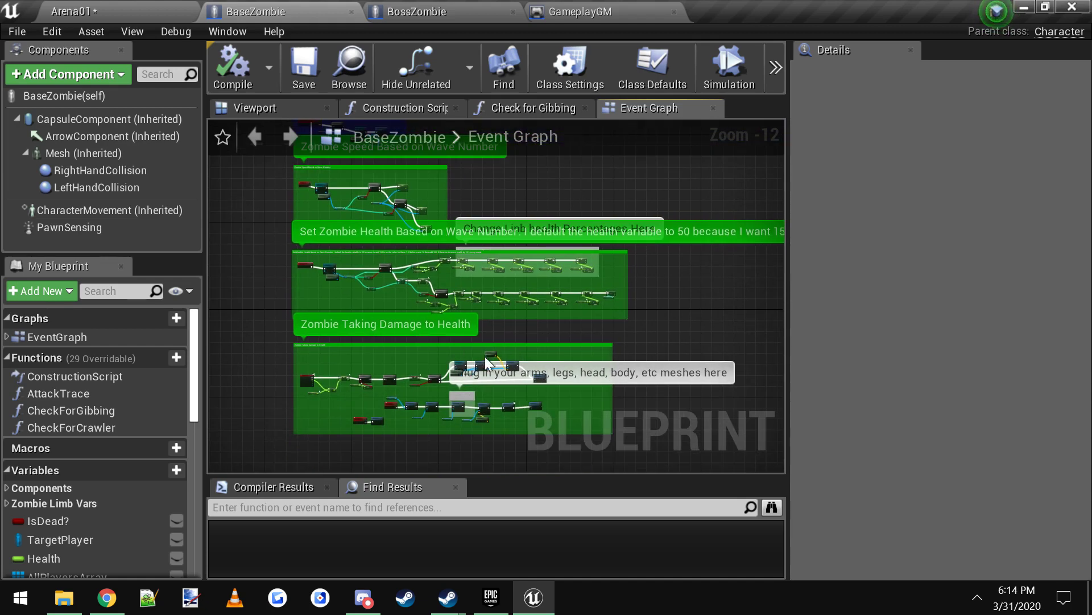
{"action": "mouse_move", "coordinate": [462, 371]}
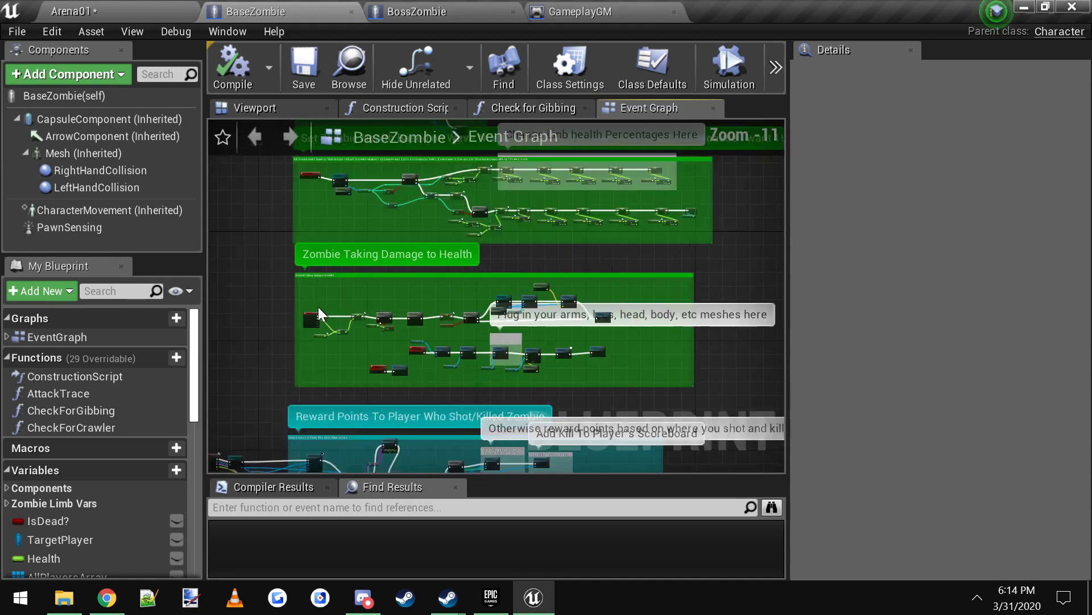
View BossZombie's event graph, then return to BaseZombie's ZombieHealthCalculation event
{"action": "left_click", "coordinate": [414, 12]}
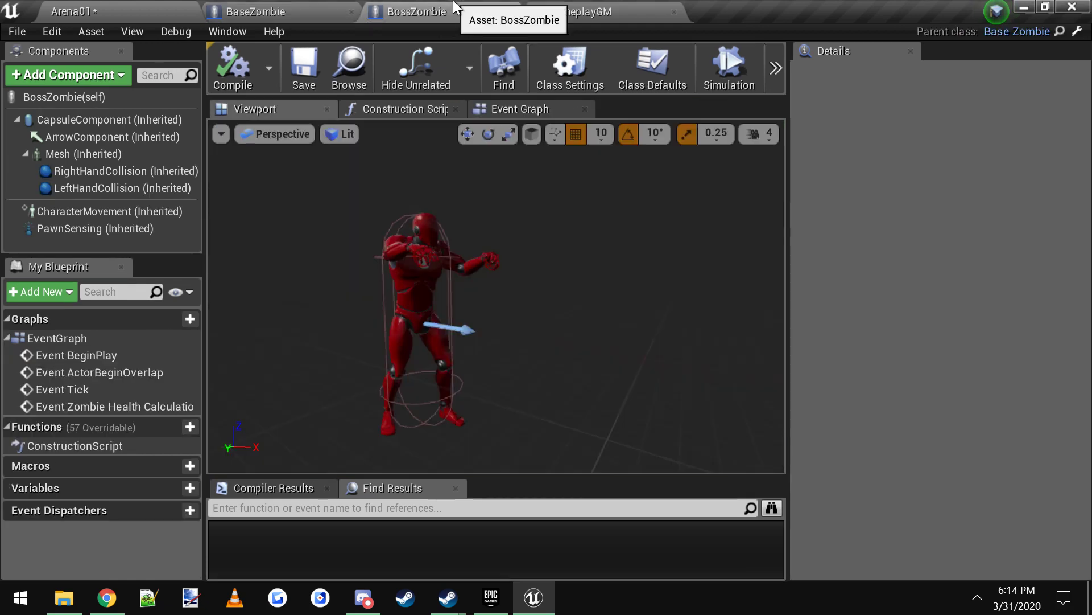
{"action": "mouse_move", "coordinate": [515, 176]}
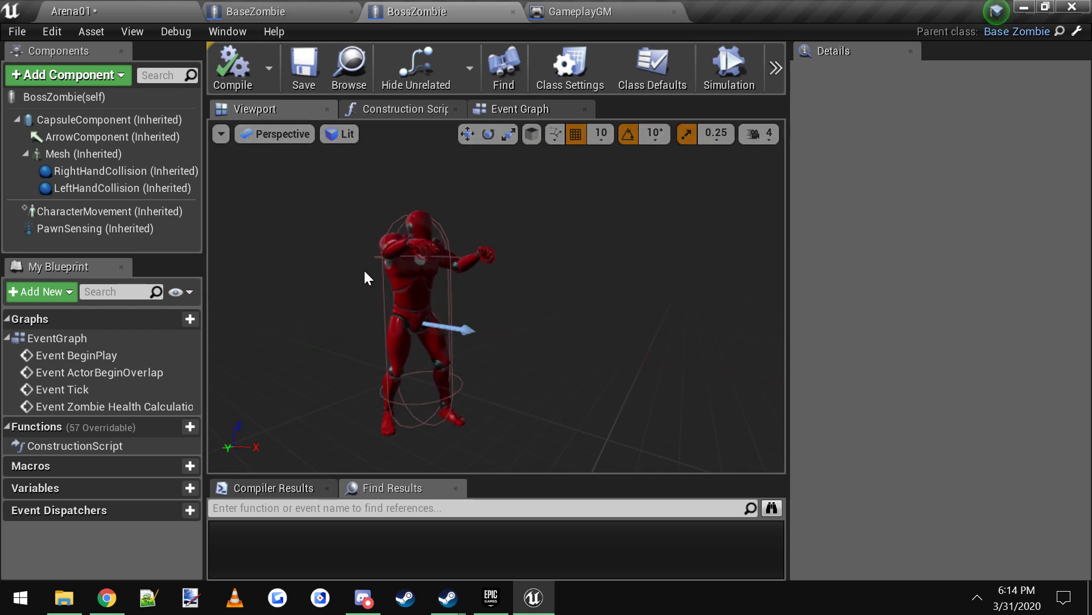
{"action": "left_click", "coordinate": [256, 12]}
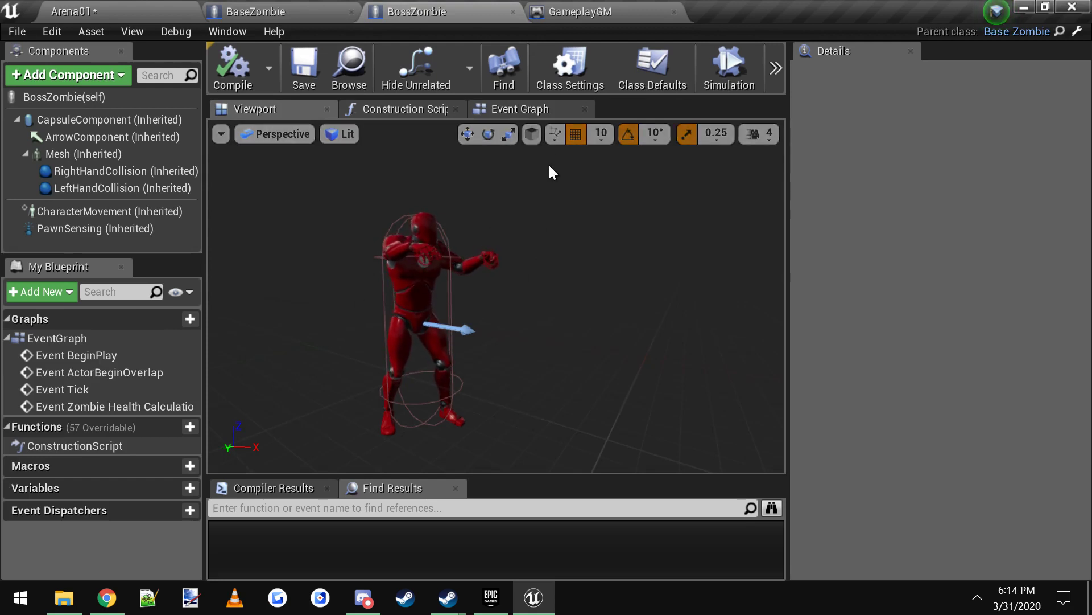
{"action": "left_click", "coordinate": [519, 110]}
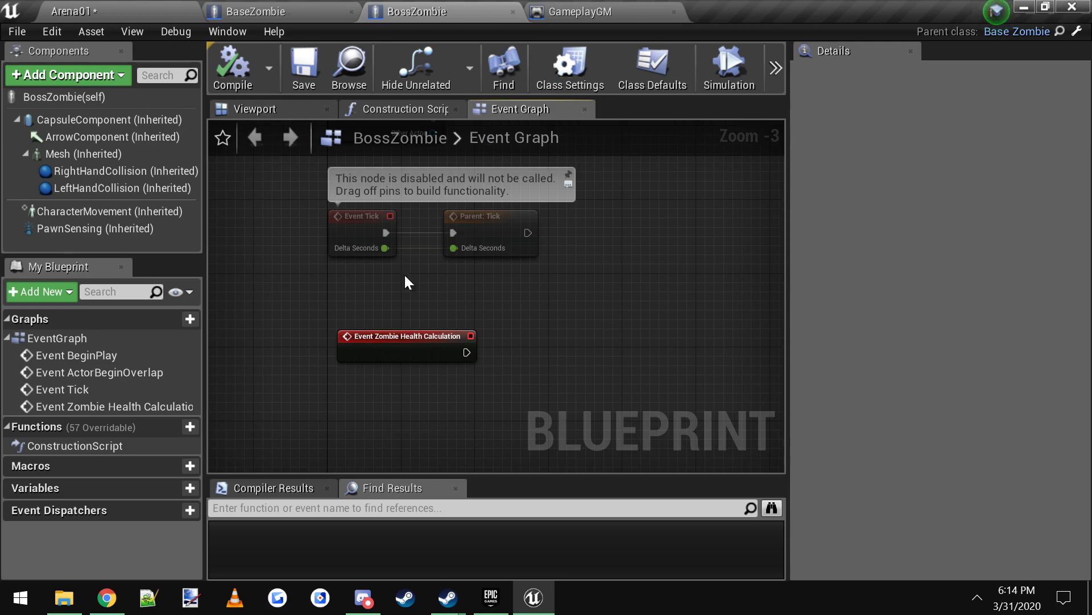
{"action": "left_click", "coordinate": [262, 12]}
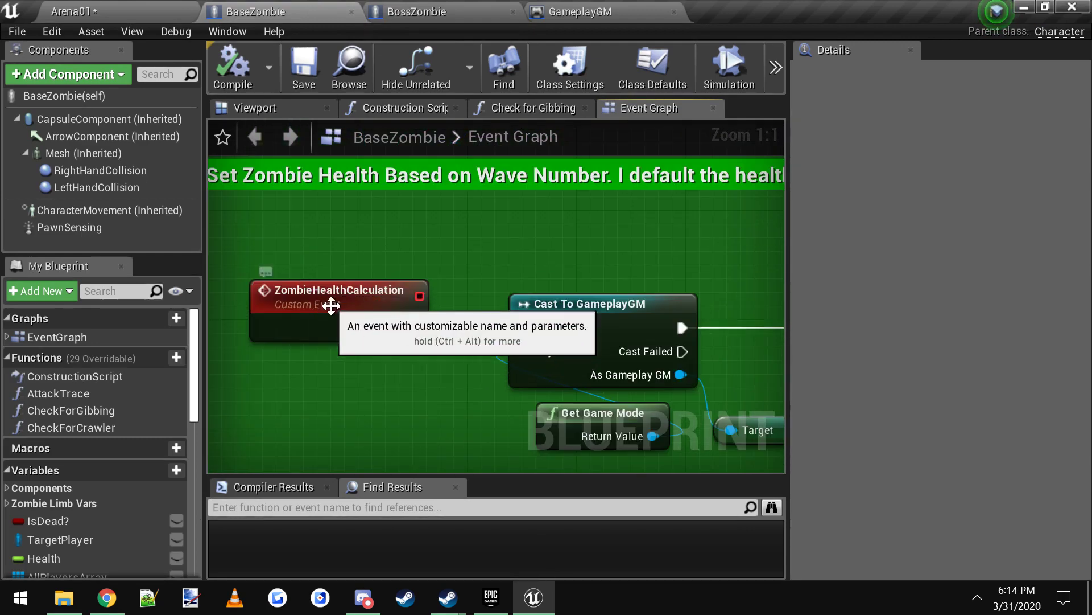
Examine BaseZombie's ZombieHealthCalculation custom event up close, then go back to BossZombie
{"action": "left_click", "coordinate": [338, 292]}
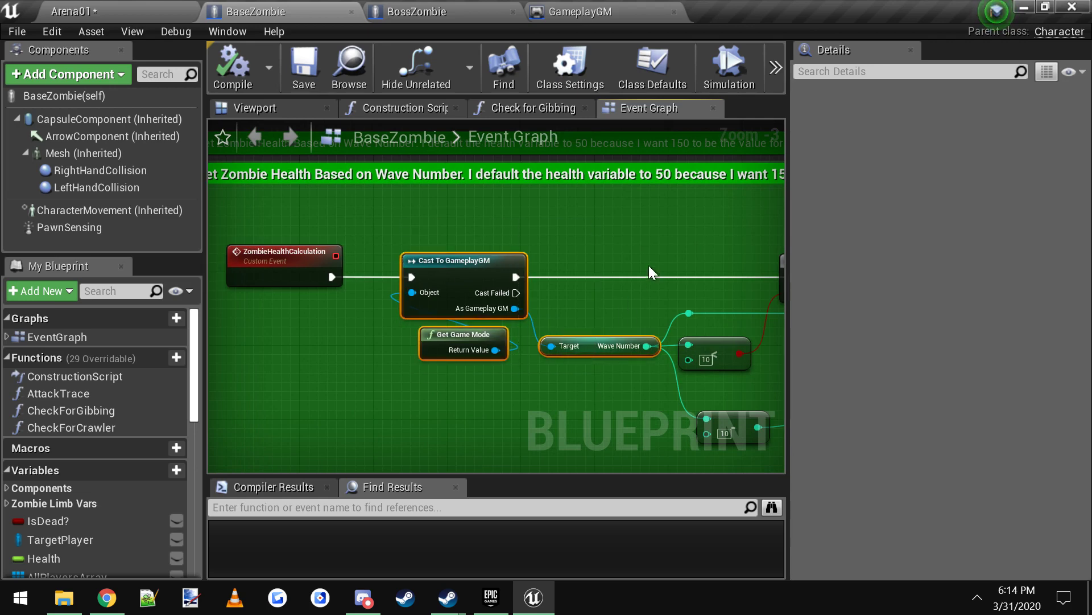
{"action": "scroll", "scroll_direction": "down", "scroll_amount": 3}
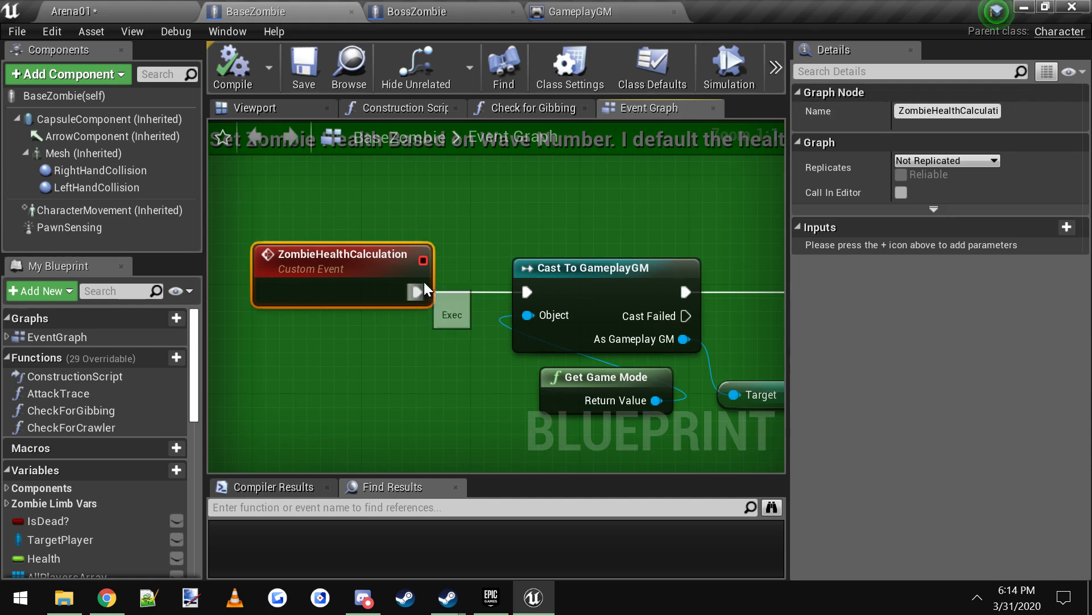
{"action": "left_click", "coordinate": [410, 11]}
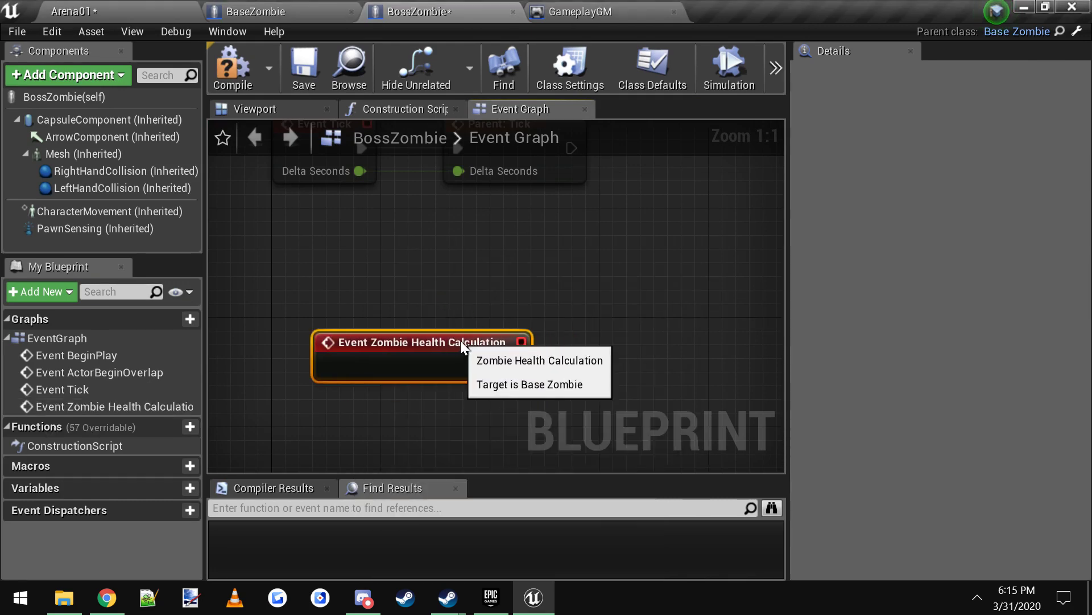
Glance at BaseZombie's health graph and return to BossZombie's unconnected Zombie Health Calculation event
{"action": "left_click", "coordinate": [259, 11]}
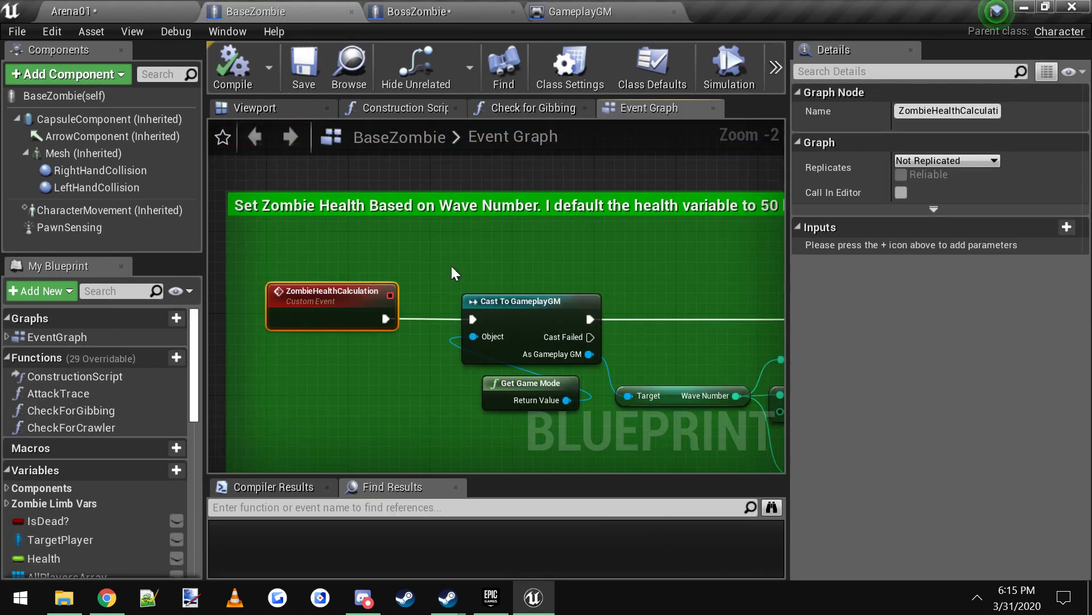
{"action": "left_click", "coordinate": [410, 11]}
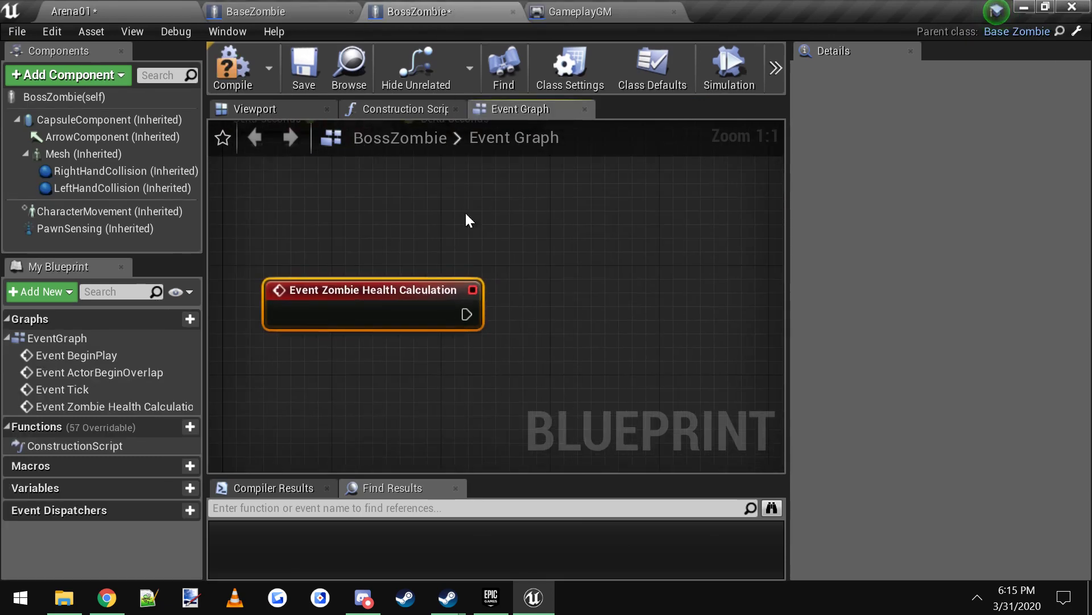
{"action": "mouse_move", "coordinate": [509, 203]}
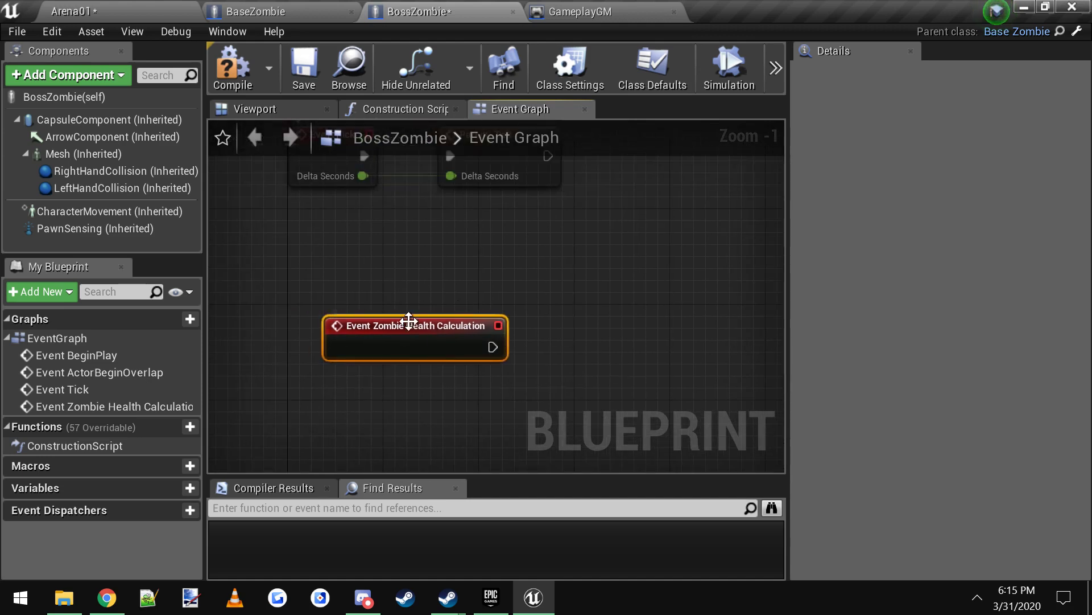
{"action": "mouse_move", "coordinate": [203, 11]}
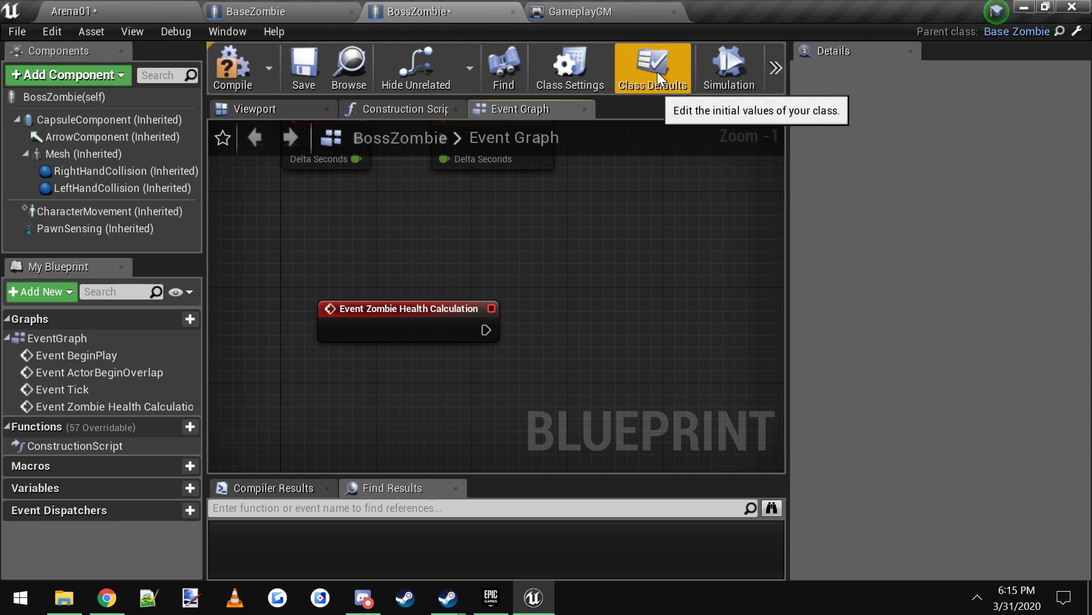
Set BossZombie's default Health to 15000, then compare with BaseZombie's health calculation event
{"action": "left_click", "coordinate": [652, 67]}
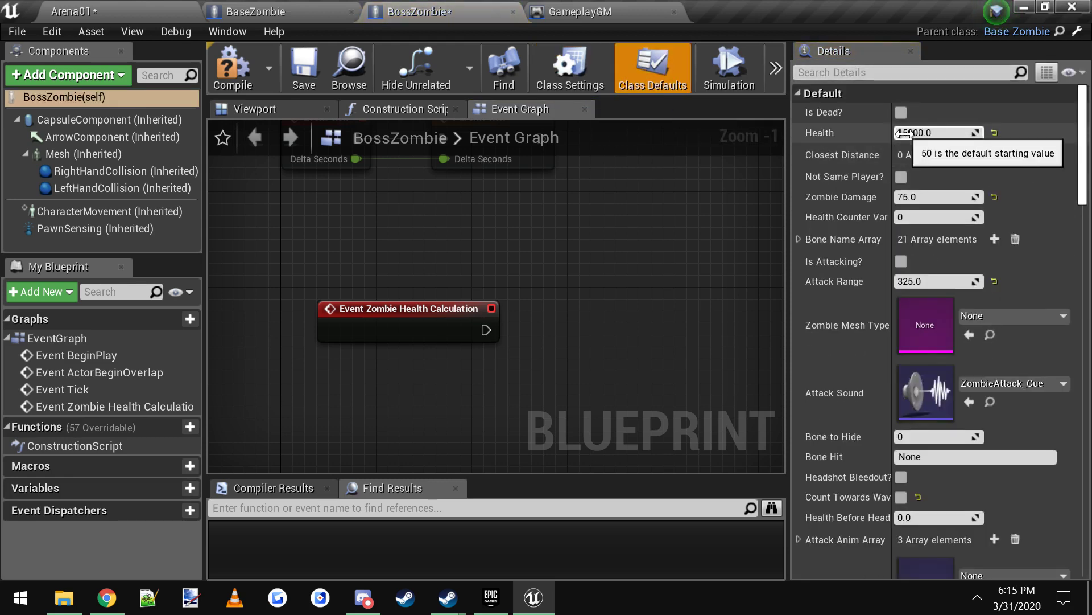
{"action": "left_click", "coordinate": [936, 132]}
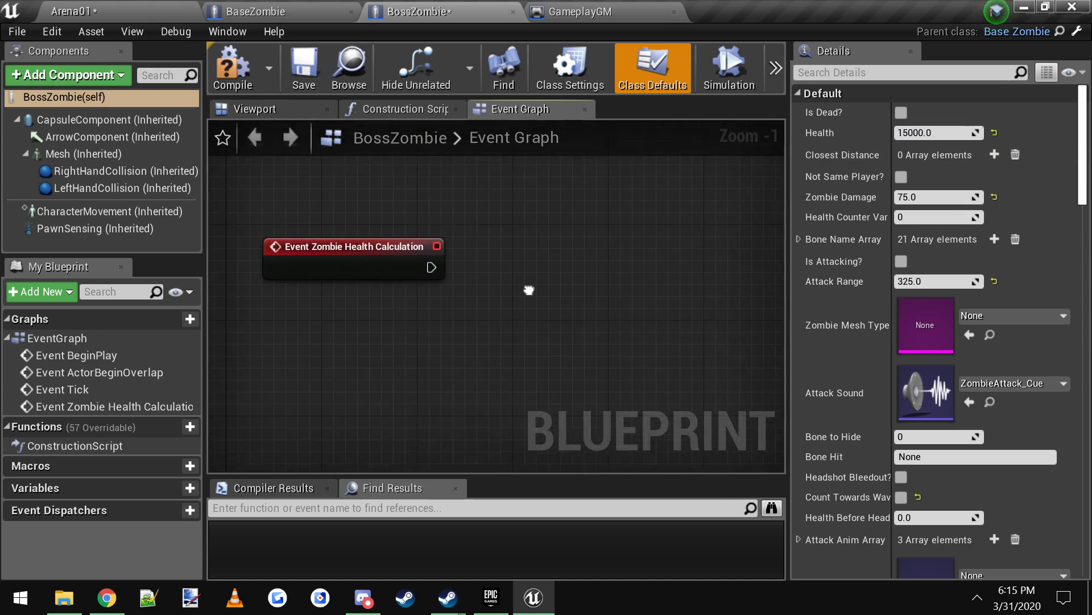
{"action": "left_click", "coordinate": [266, 12]}
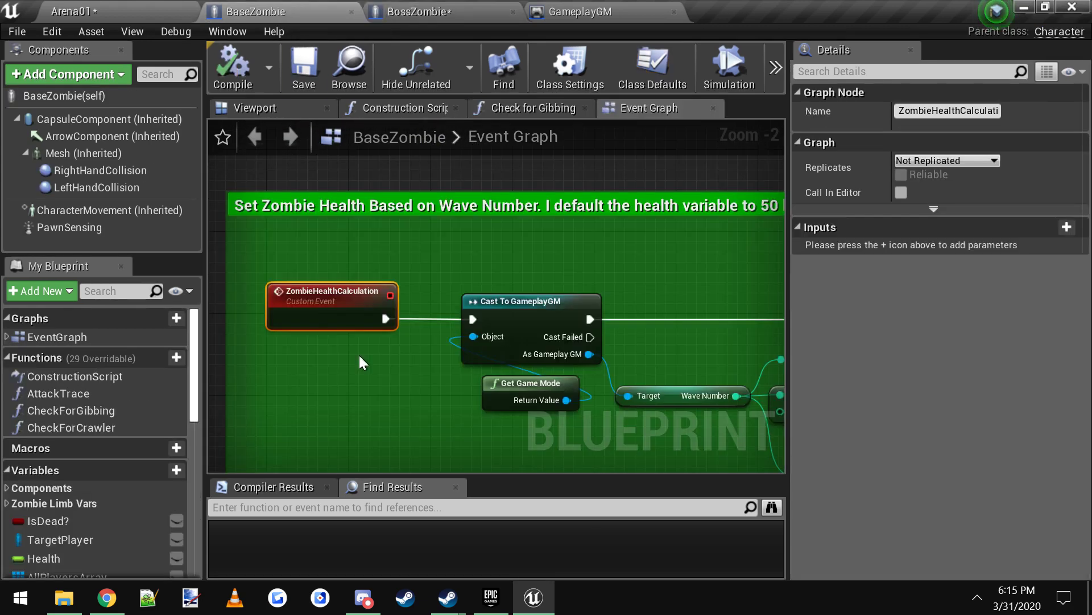
{"action": "scroll", "scroll_direction": "down", "scroll_amount": 3}
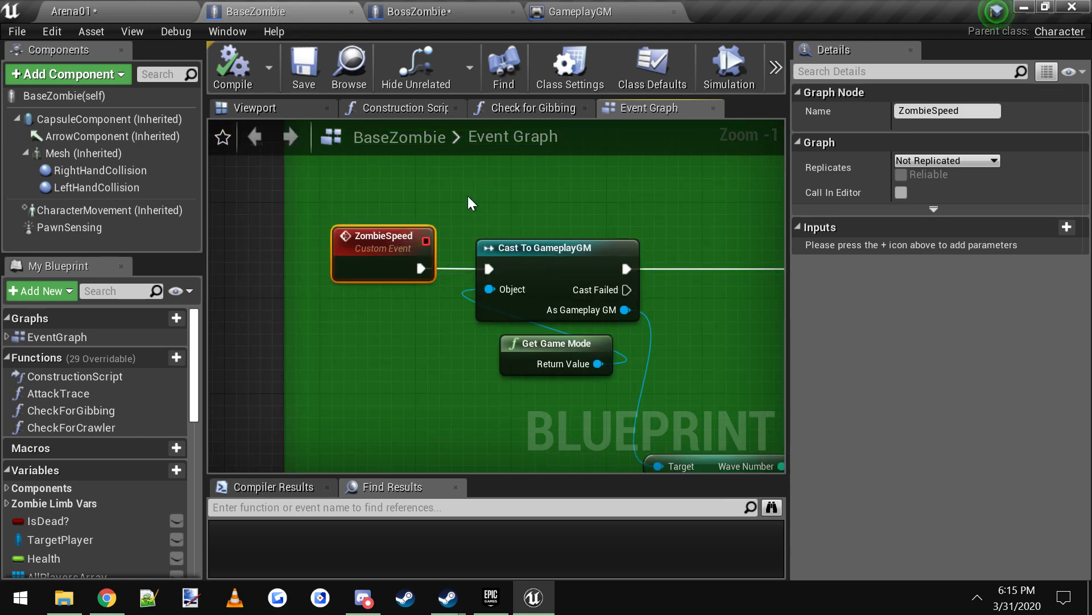
{"action": "mouse_move", "coordinate": [423, 12]}
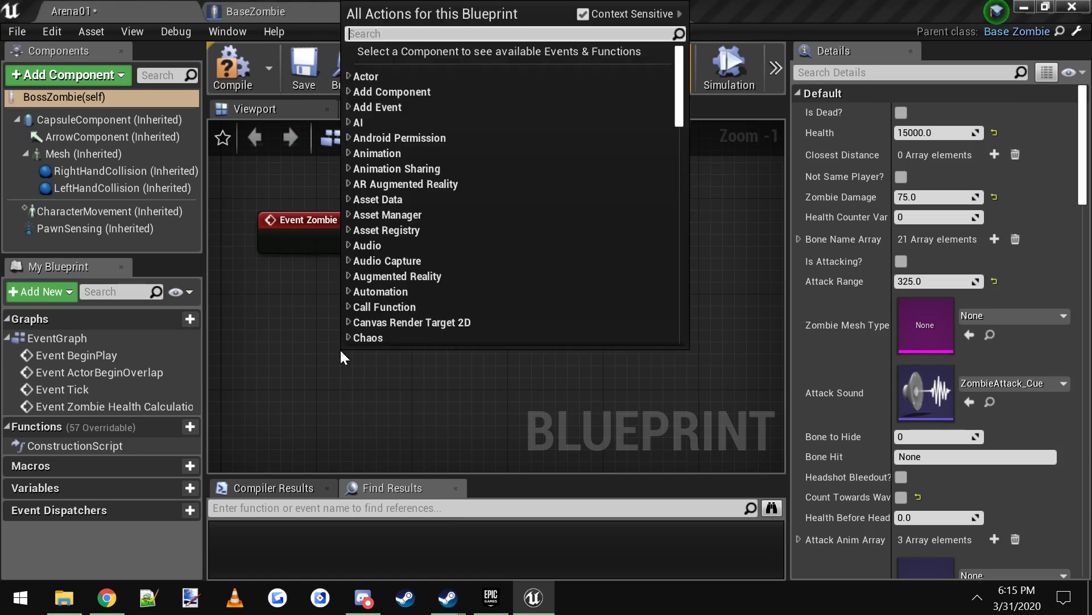
Add an Event Zombie Speed override and place it under the Zombie Health Calculation event
{"action": "type", "text": "zombie spe"}
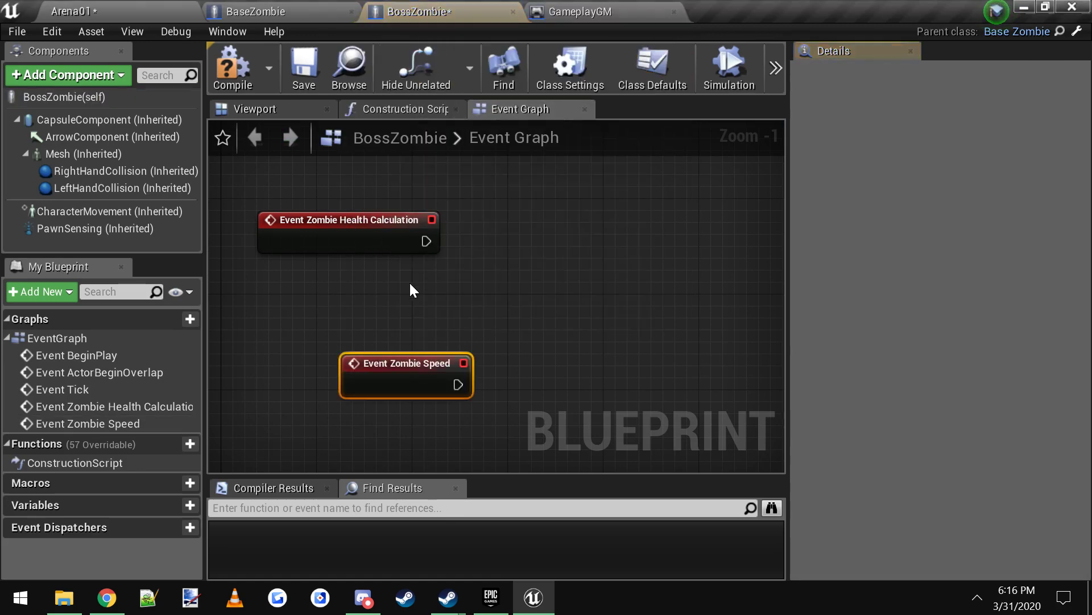
{"action": "left_click_drag", "start_coordinate": [401, 362], "coordinate": [365, 315]}
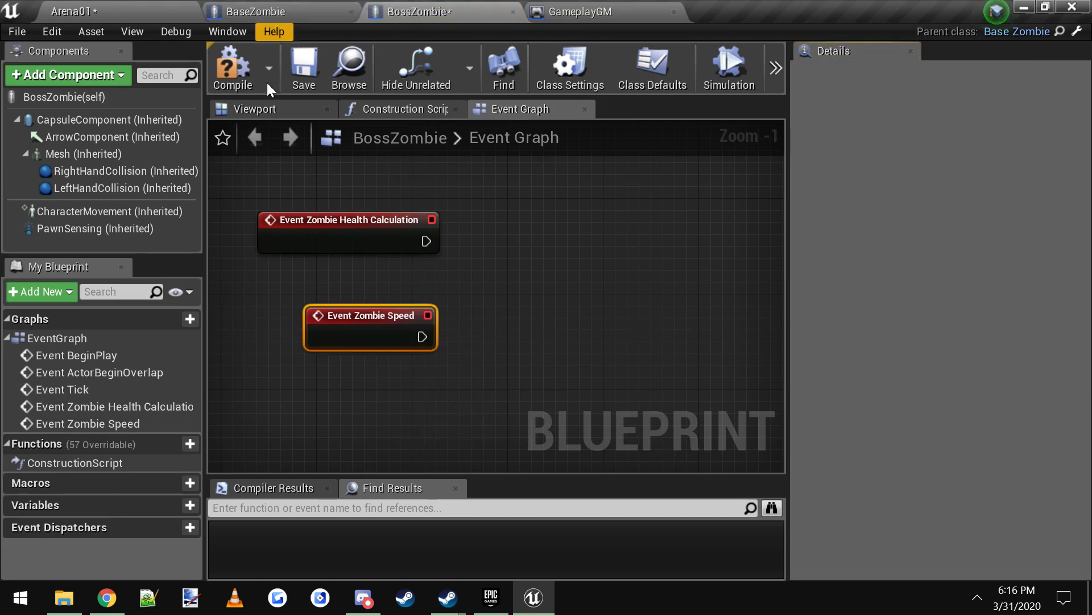
{"action": "left_click", "coordinate": [258, 12]}
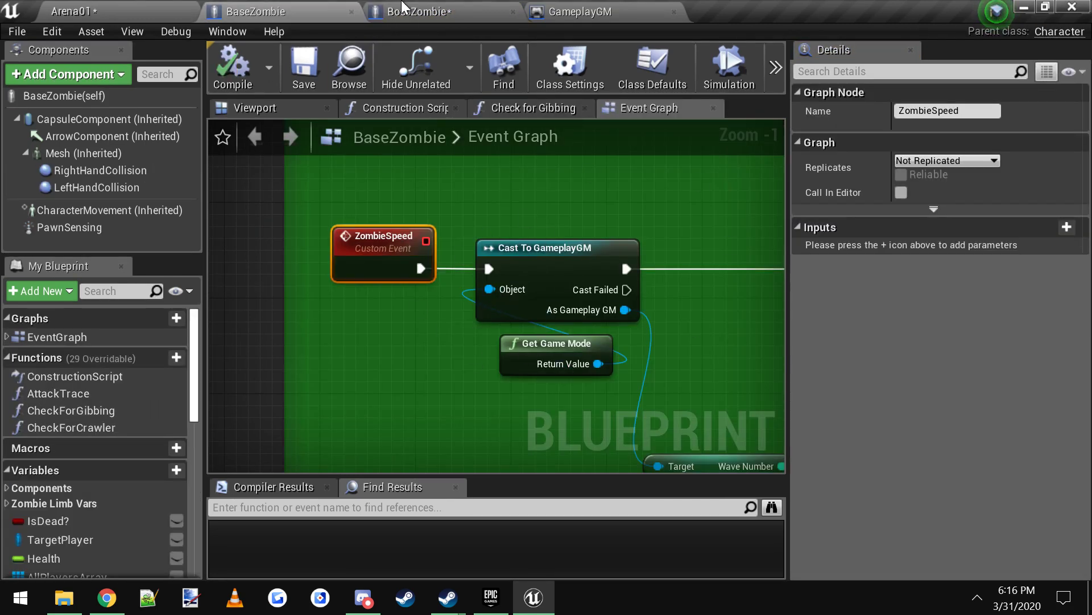
{"action": "left_click", "coordinate": [418, 11]}
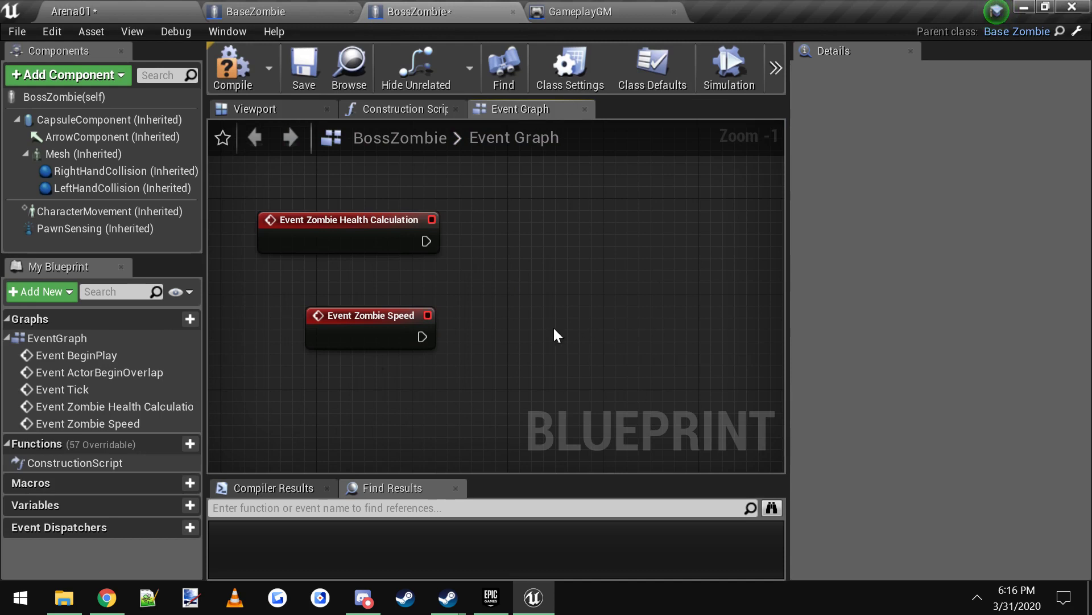
{"action": "left_click", "coordinate": [370, 315]}
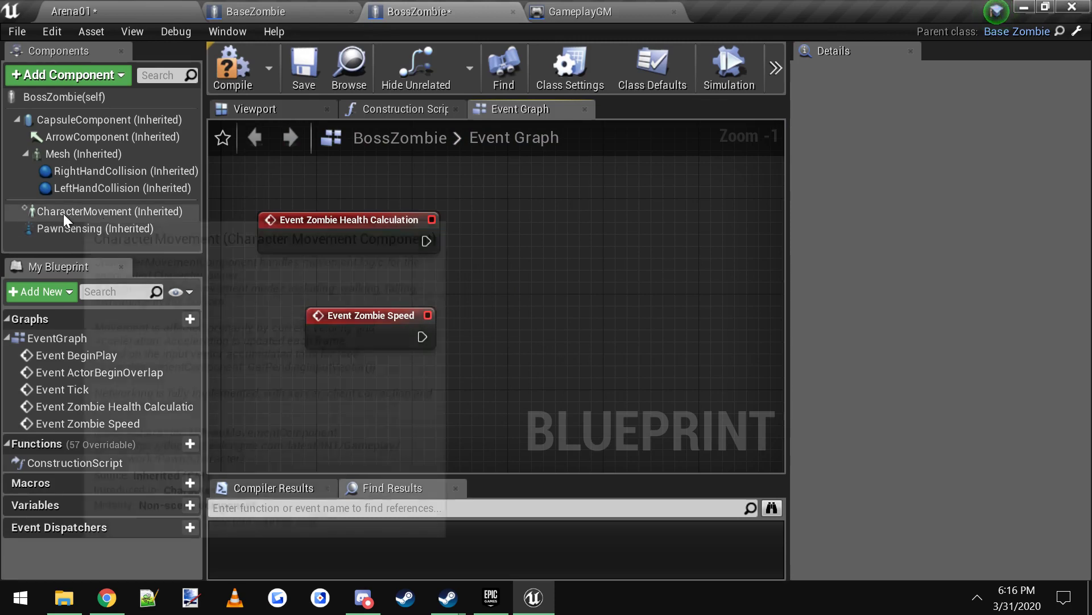
Check CharacterMovement's walking settings (Max Walk Speed 500) and save the BossZombie blueprint
{"action": "left_click", "coordinate": [101, 212]}
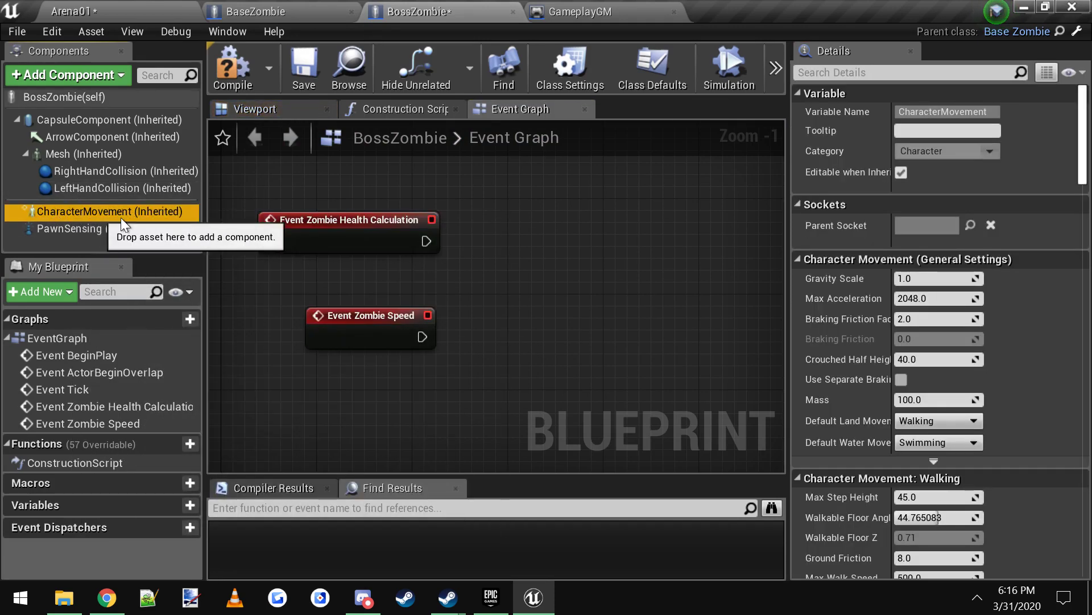
{"action": "scroll", "scroll_direction": "down", "scroll_amount": 3}
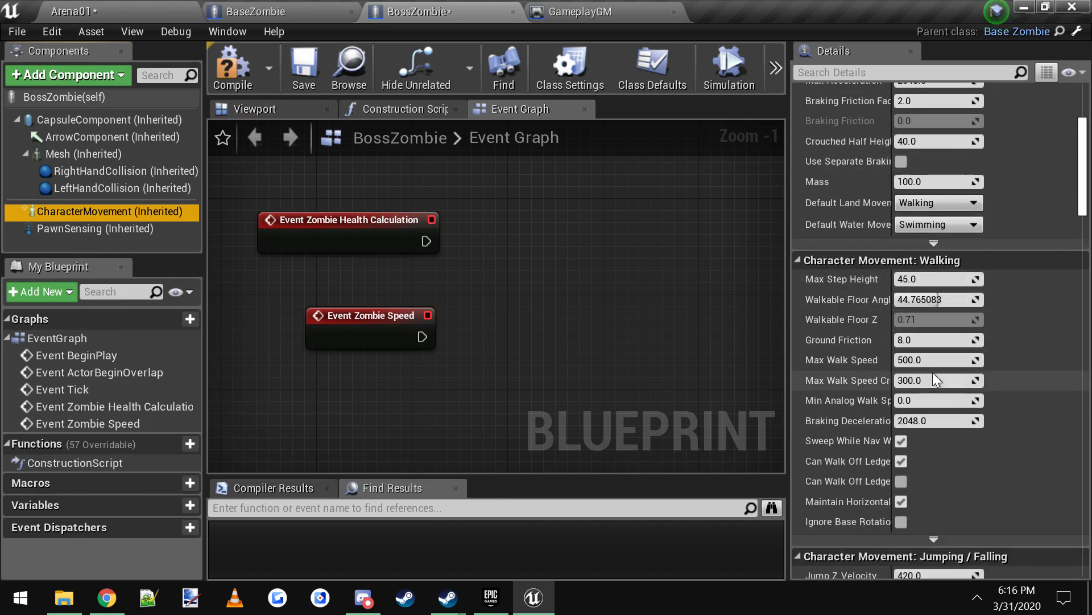
{"action": "mouse_move", "coordinate": [1010, 318]}
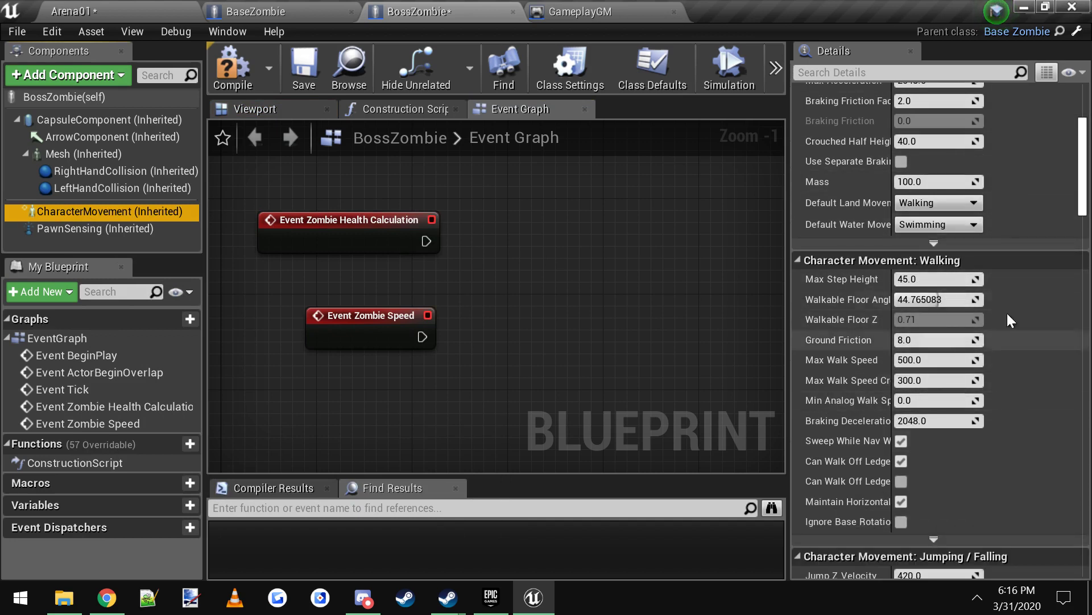
{"action": "mouse_move", "coordinate": [953, 338]}
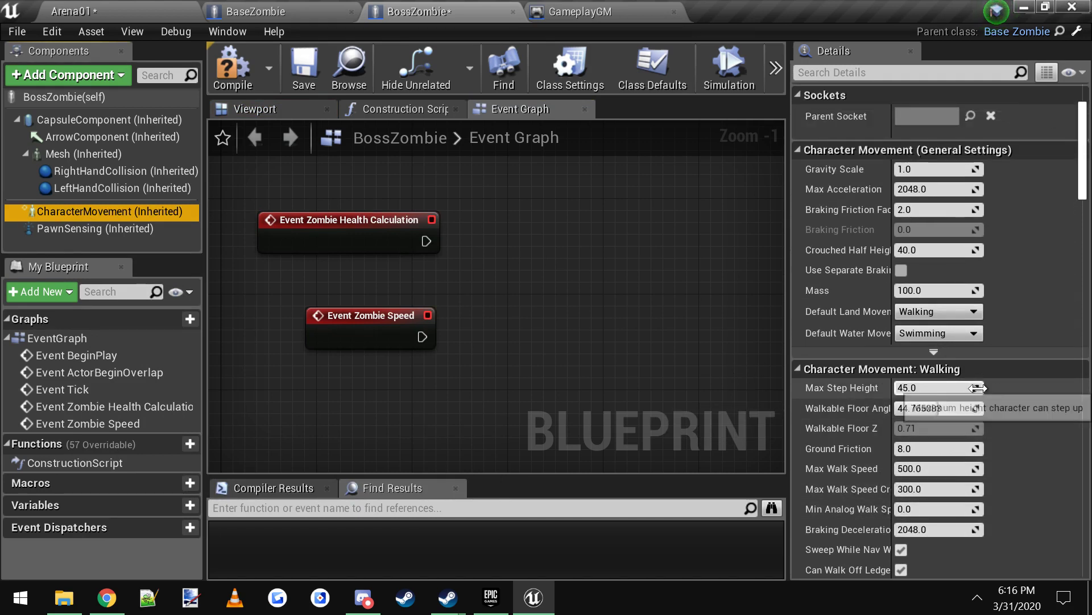
{"action": "scroll", "scroll_direction": "down", "scroll_amount": 3}
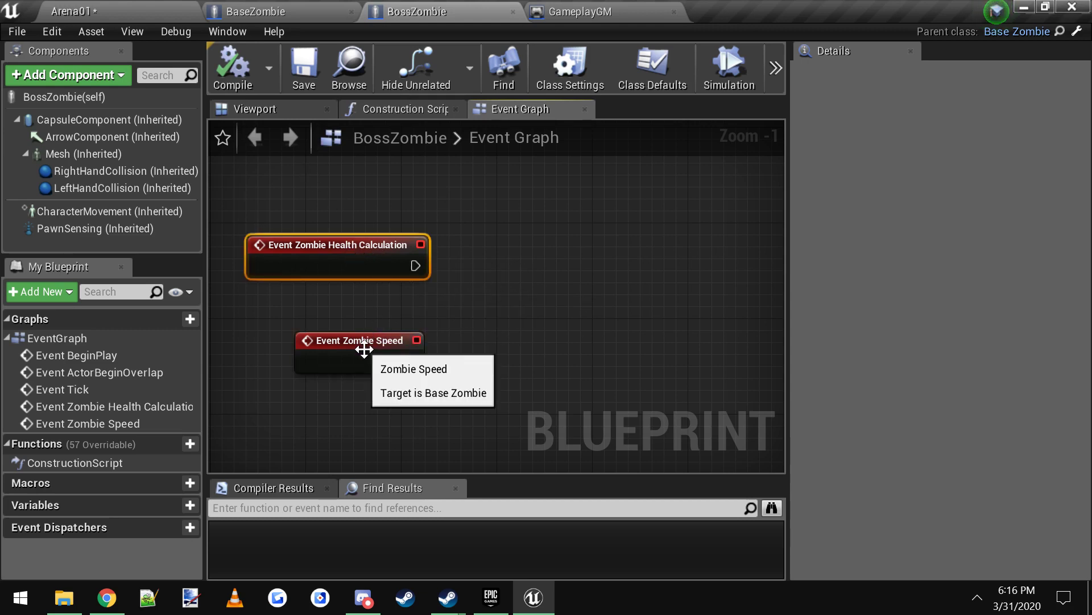
Return to the Arena01 level showing the ZombieSpawnerZone for Start_Zone
{"action": "left_click", "coordinate": [87, 212]}
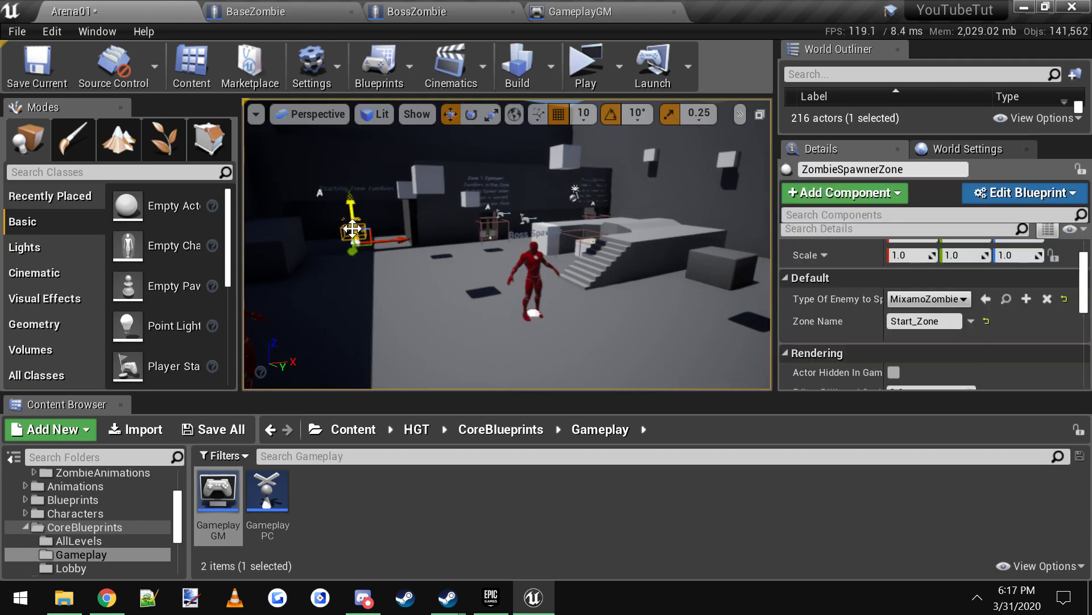
{"action": "mouse_move", "coordinate": [586, 66]}
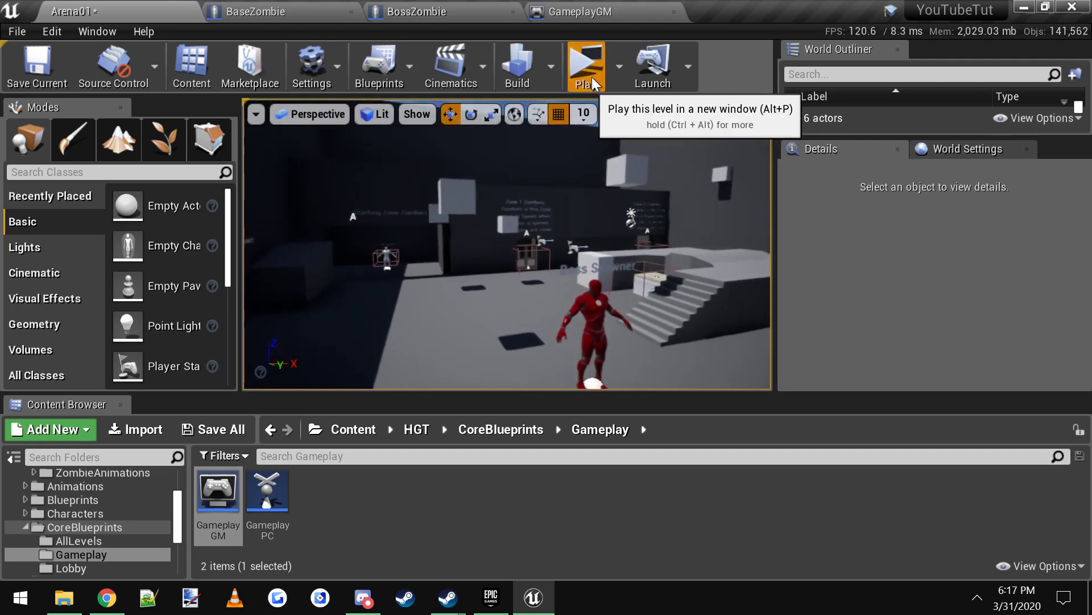
Run a play test of Arena01 to try the boss zombie setup
{"action": "left_click", "coordinate": [585, 63]}
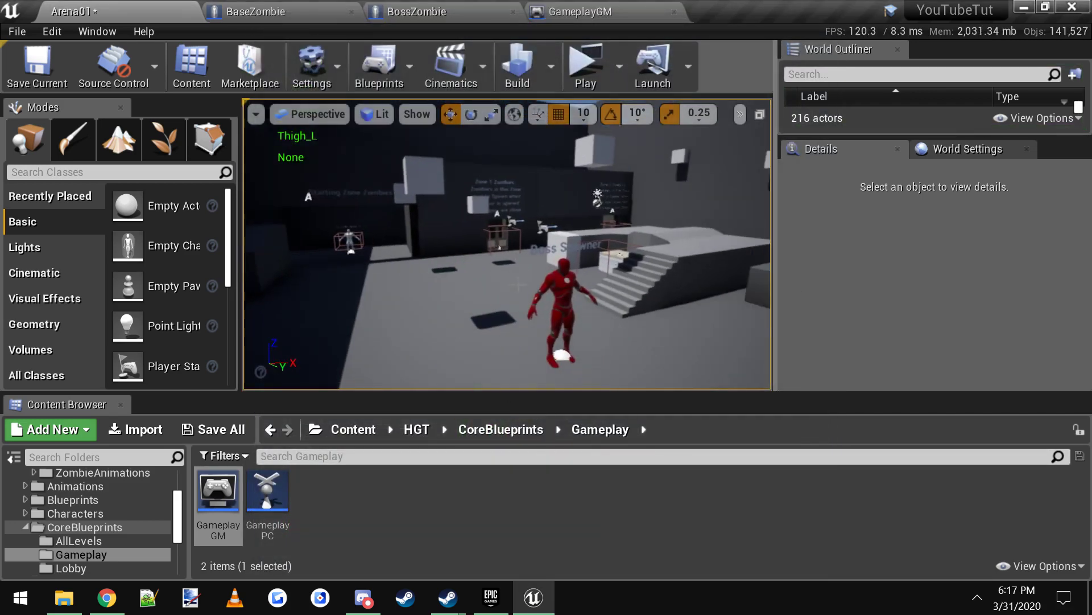
{"action": "left_click", "coordinate": [519, 251]}
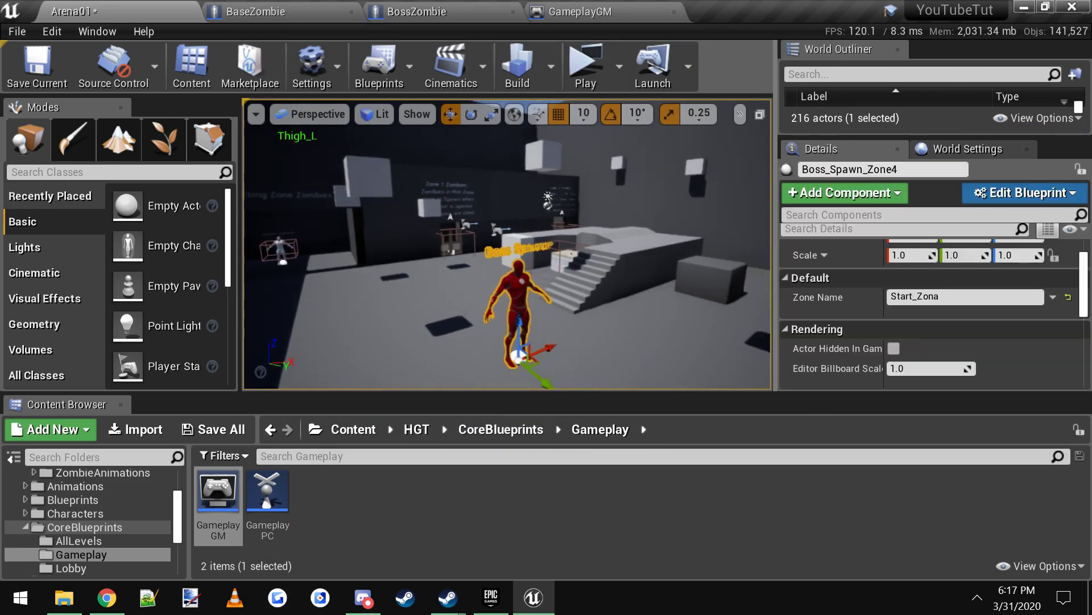
{"action": "left_click", "coordinate": [965, 296]}
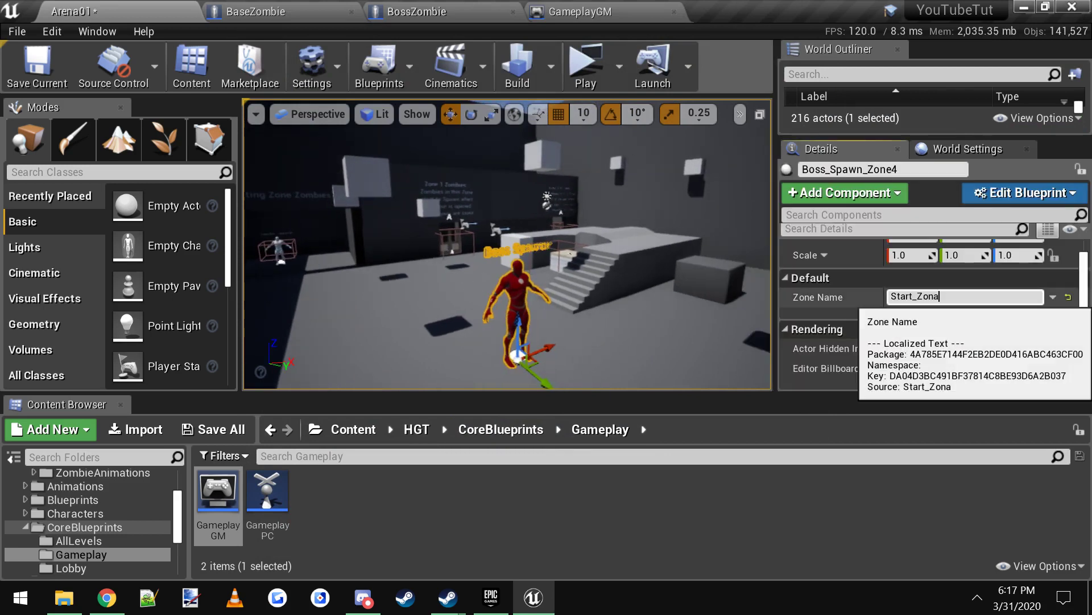
{"action": "key", "text": "Enter"}
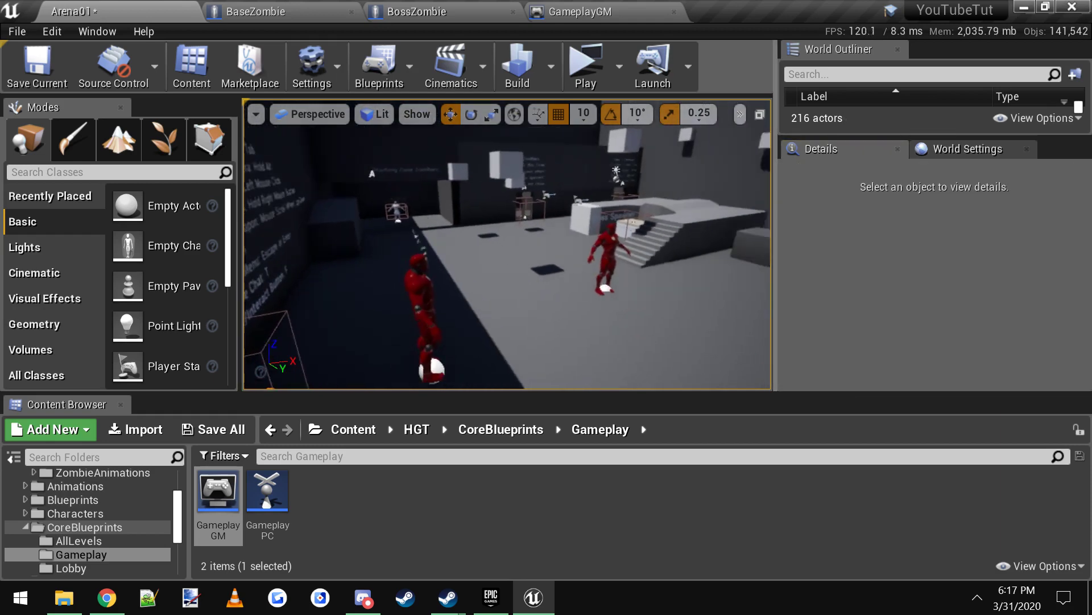
Save all unsaved level and blueprint changes
{"action": "left_click", "coordinate": [412, 314]}
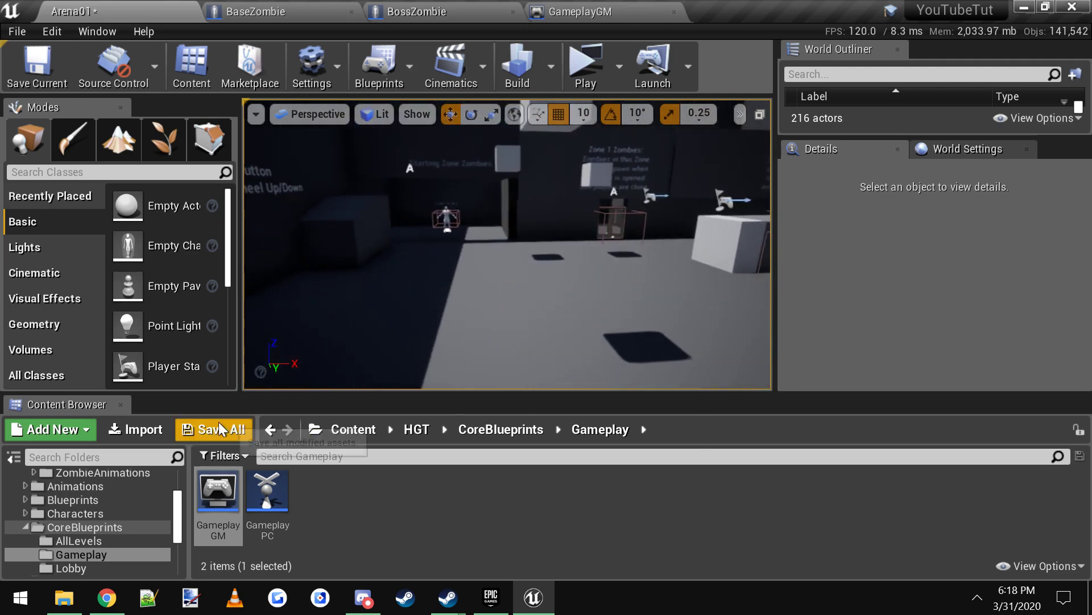
{"action": "left_click", "coordinate": [213, 429]}
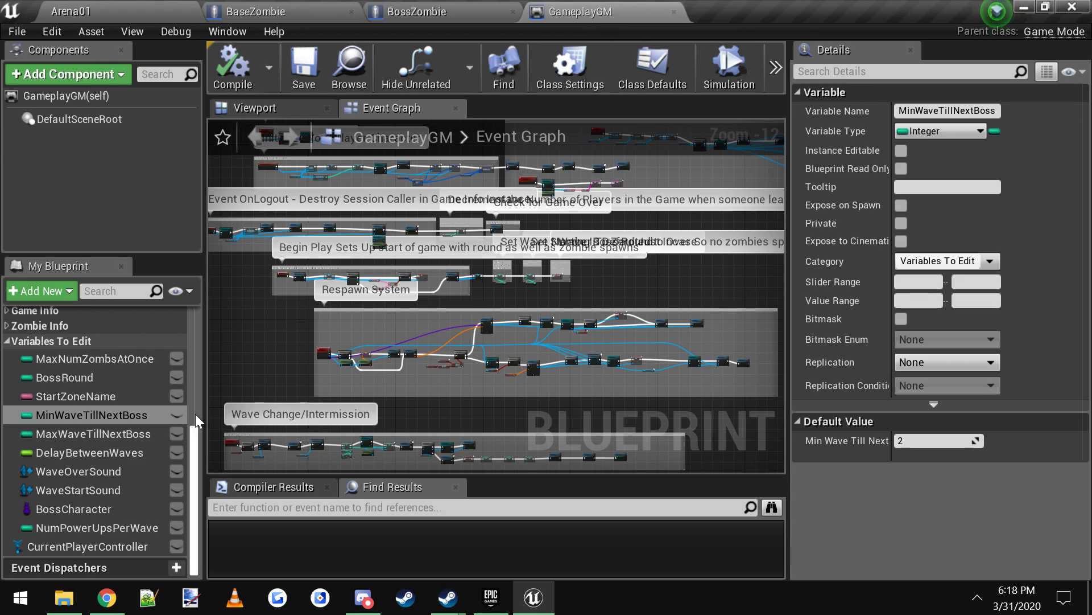
Check GameplayGM's BossCharacter and BossRound defaults, then return to BossZombie
{"action": "left_click", "coordinate": [74, 508]}
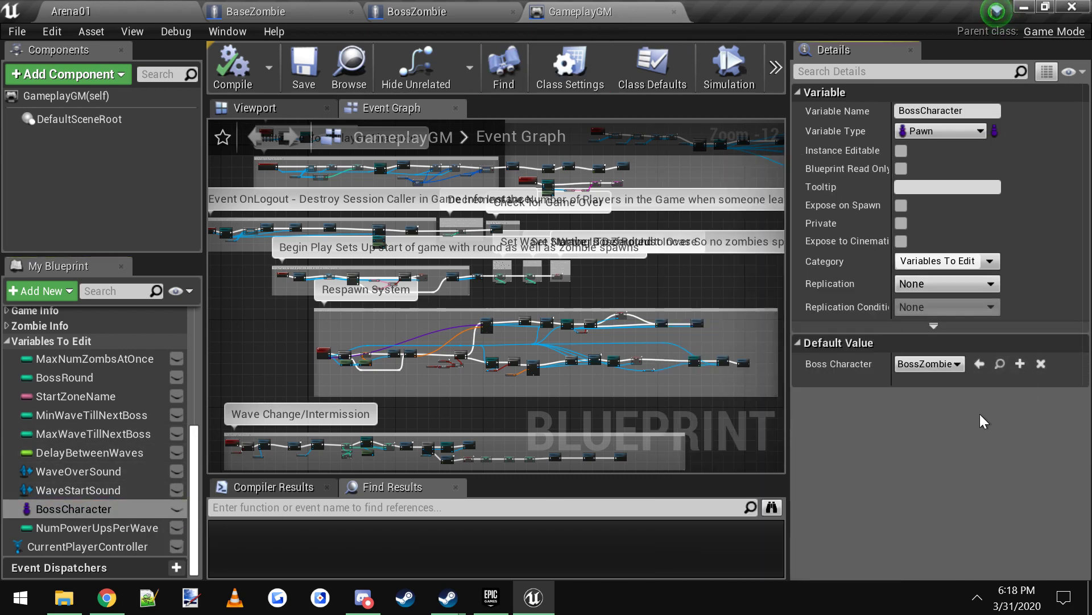
{"action": "left_click", "coordinate": [65, 376]}
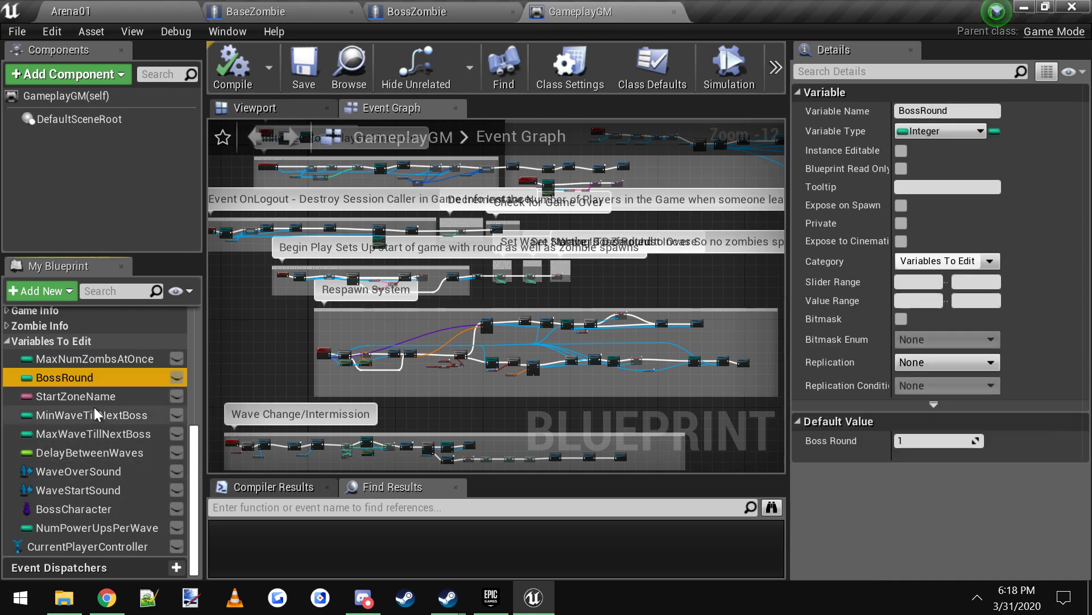
{"action": "mouse_move", "coordinate": [83, 421]}
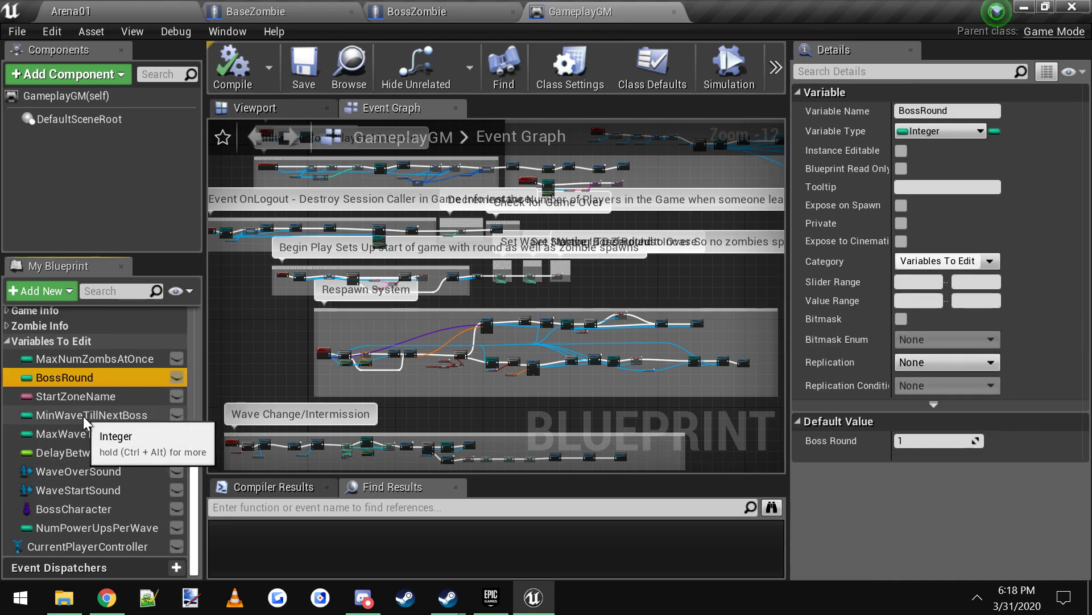
{"action": "left_click", "coordinate": [95, 433]}
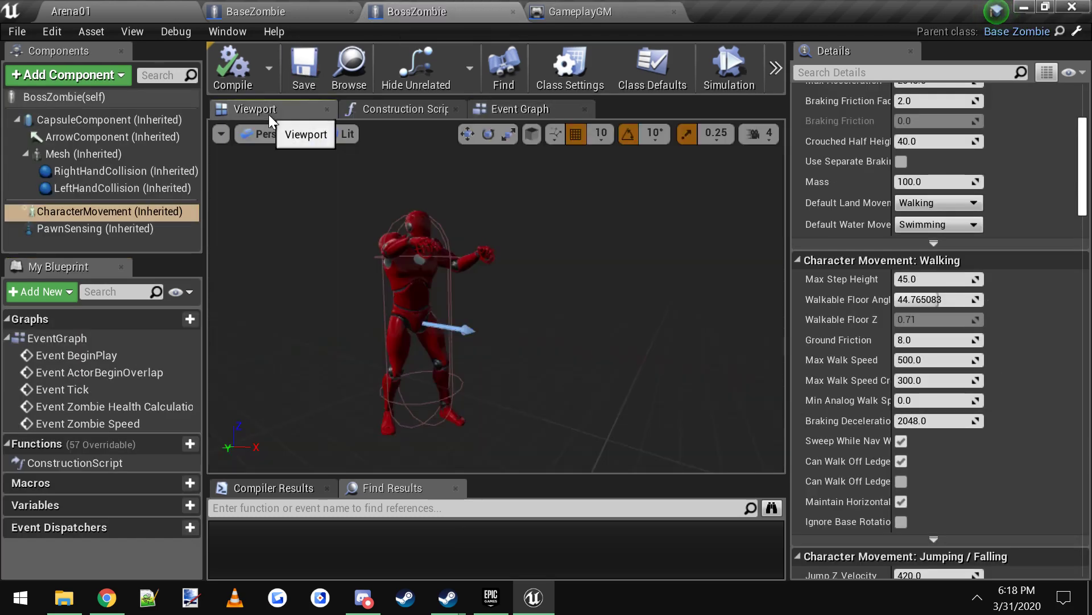
View the BossZombie mesh settings and its event graph with the health and speed overrides
{"action": "left_click", "coordinate": [86, 153]}
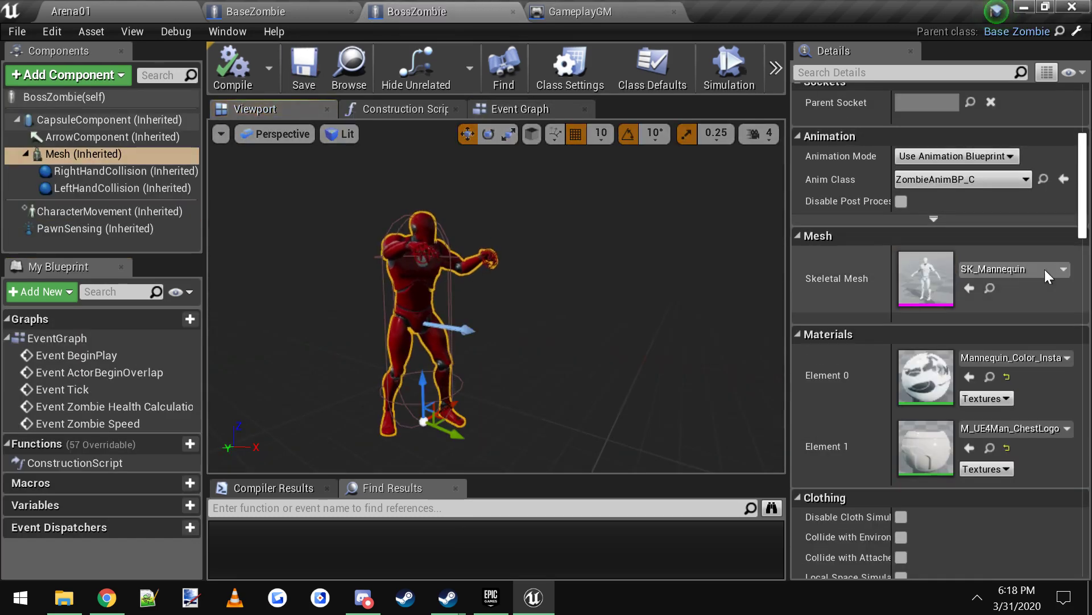
{"action": "left_click", "coordinate": [519, 109]}
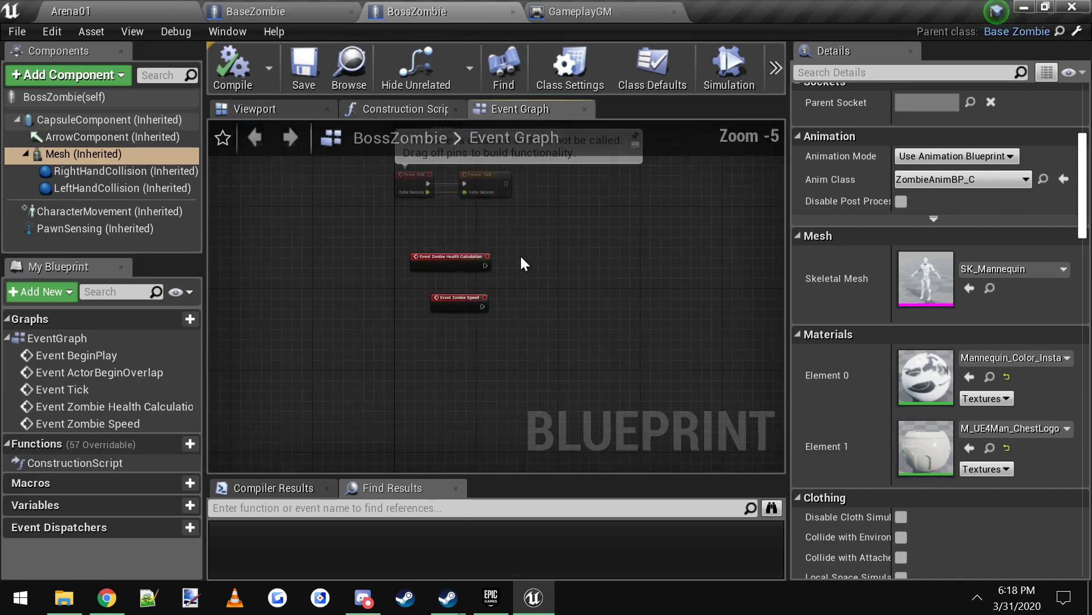